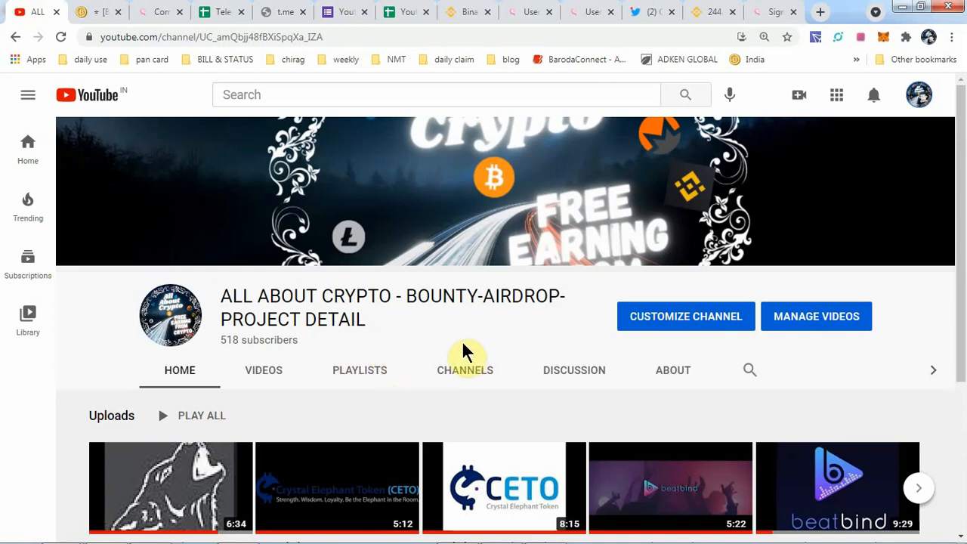
mouse_move(522, 325)
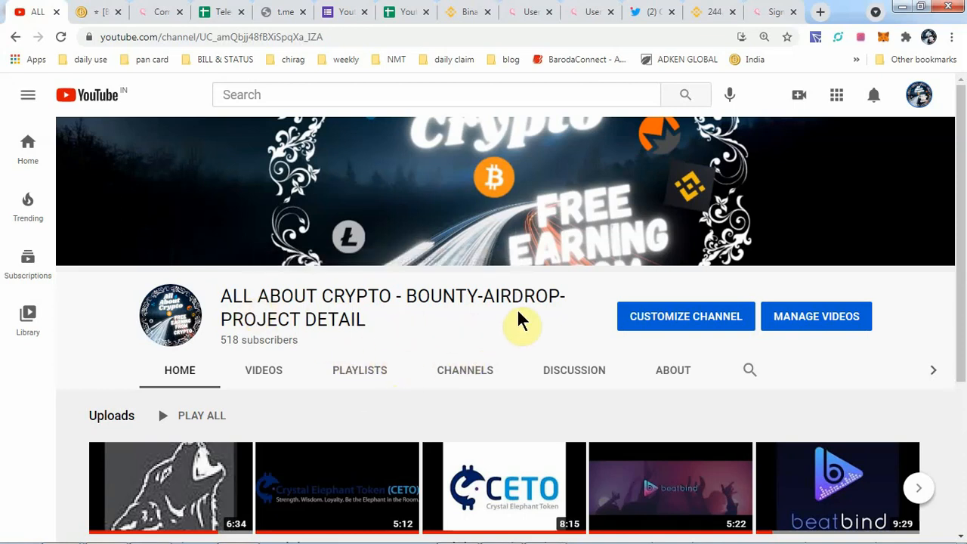
mouse_move(454, 336)
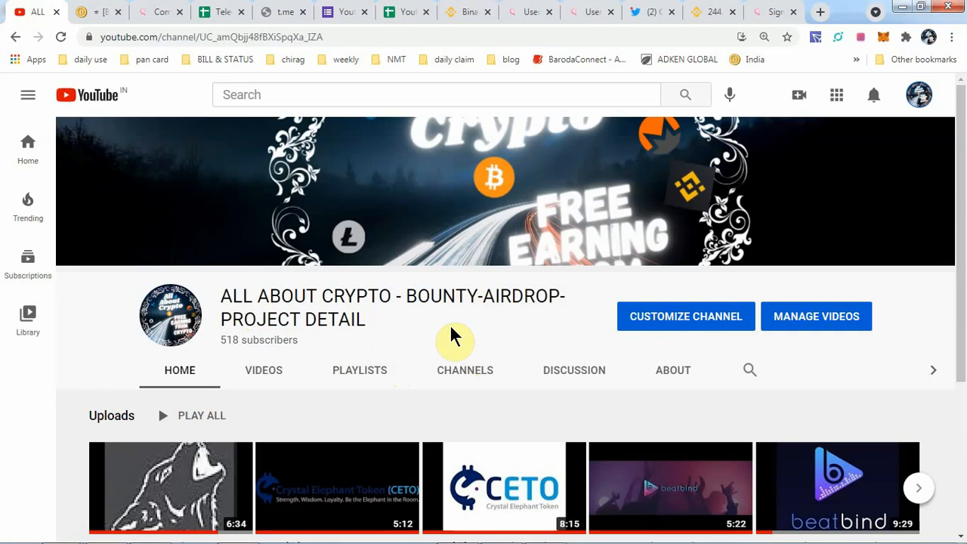
Step: Scroll the page and highlight the word 'Presale'
scroll("down", 3)
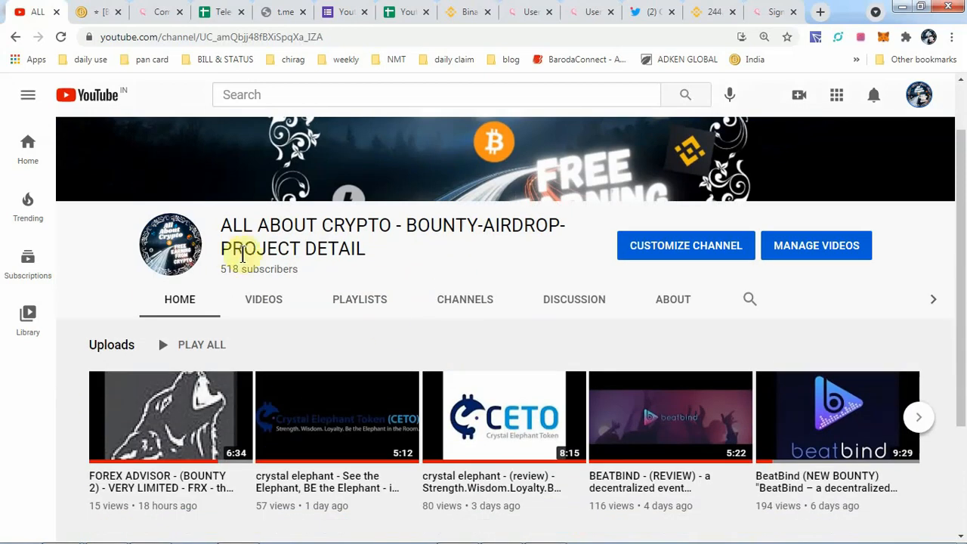
double_click(261, 249)
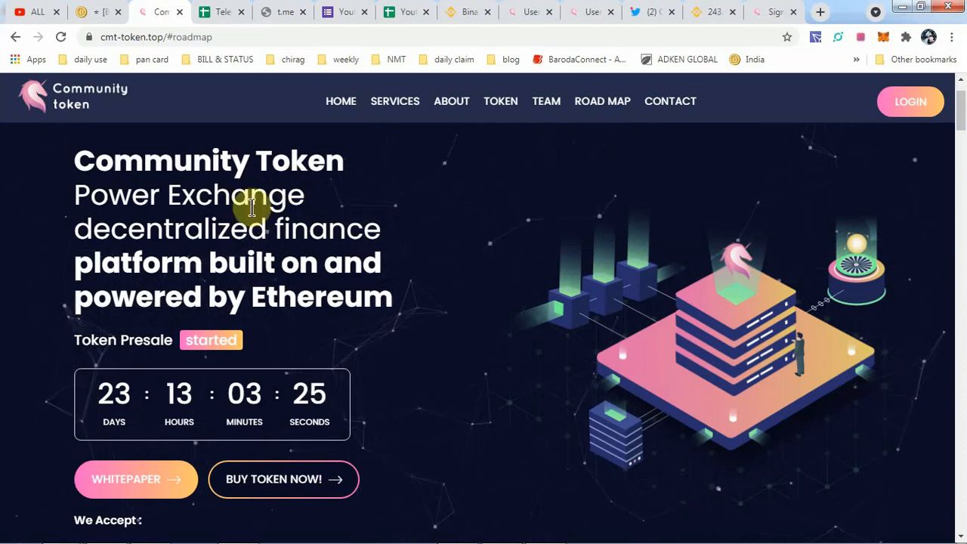
mouse_move(235, 301)
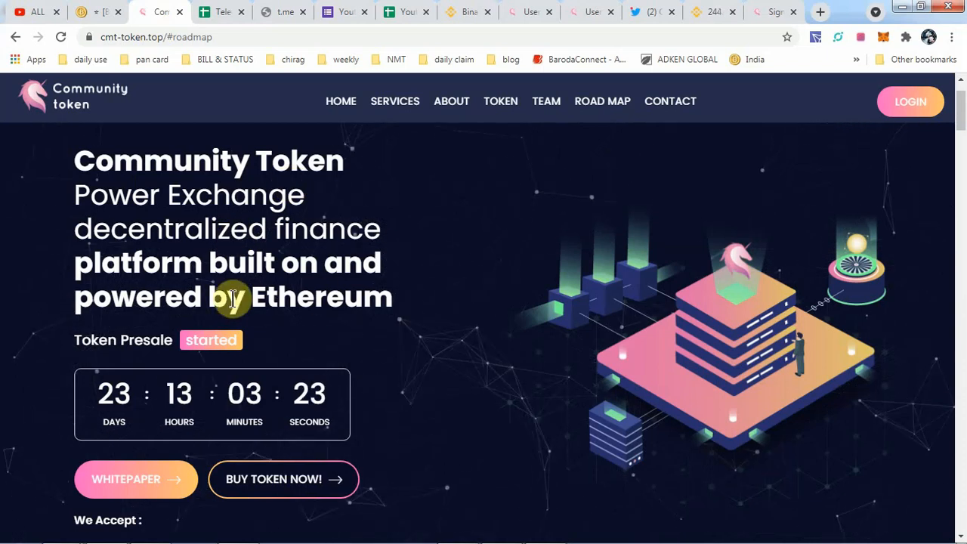
mouse_move(173, 316)
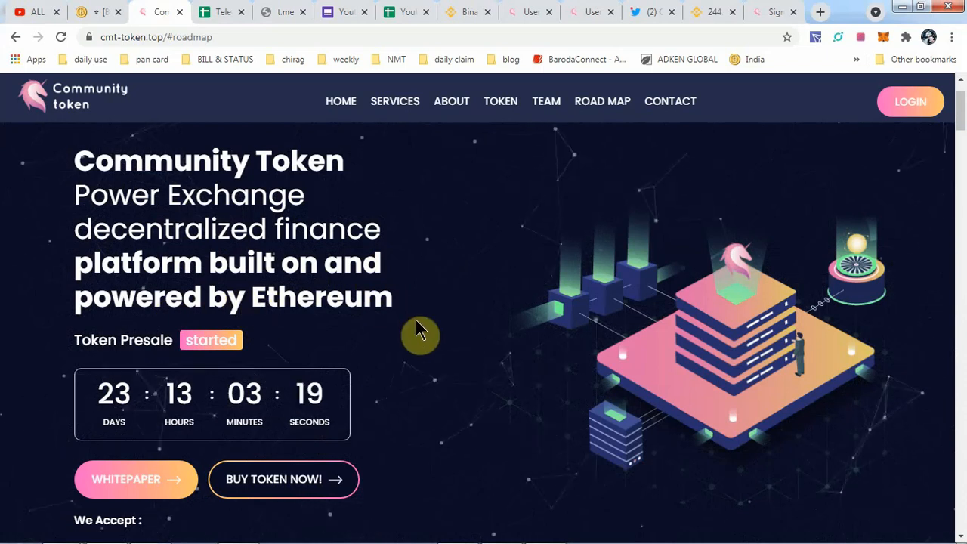
mouse_move(451, 401)
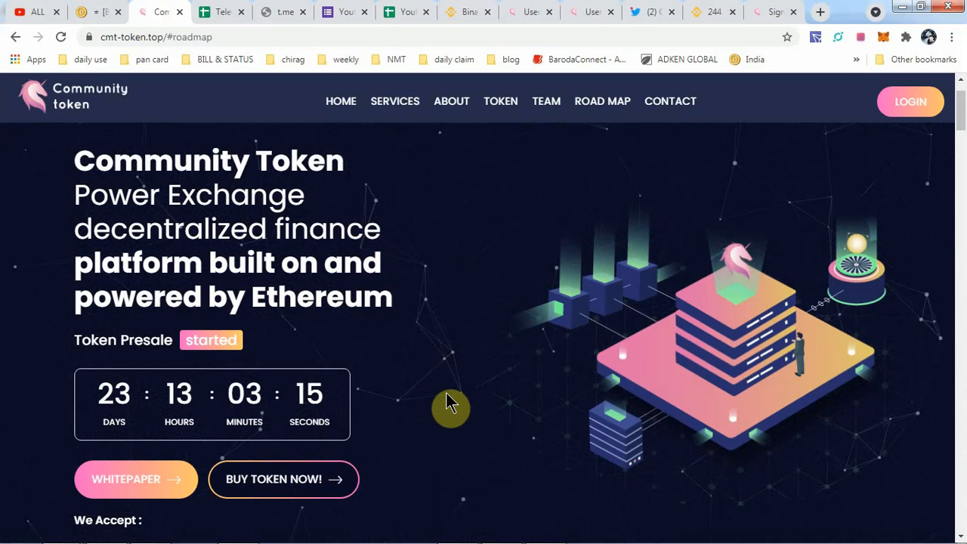
mouse_move(497, 424)
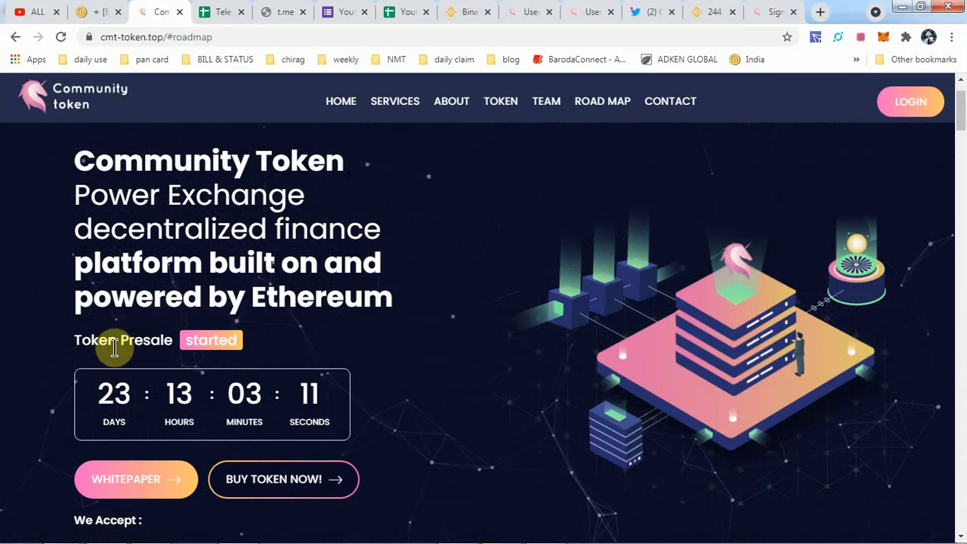
double_click(151, 340)
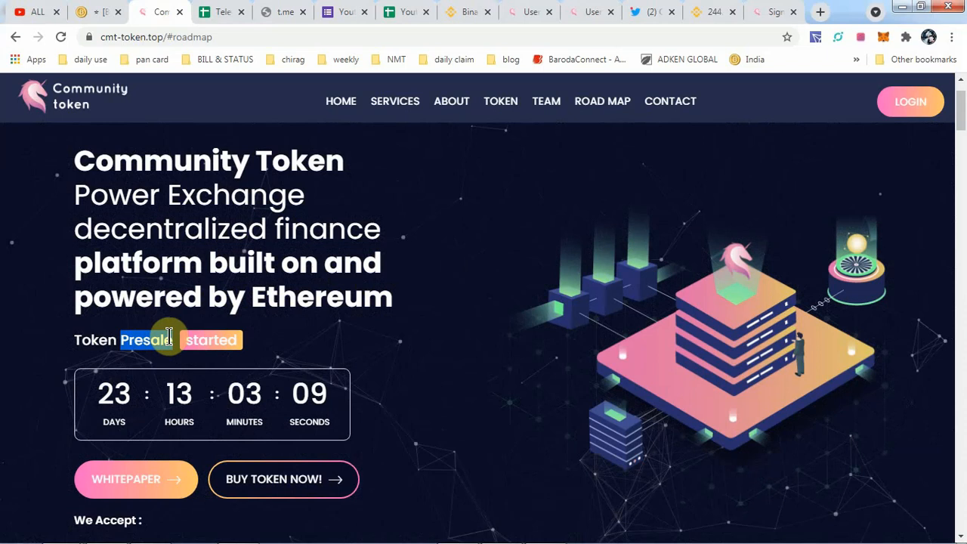
mouse_move(448, 397)
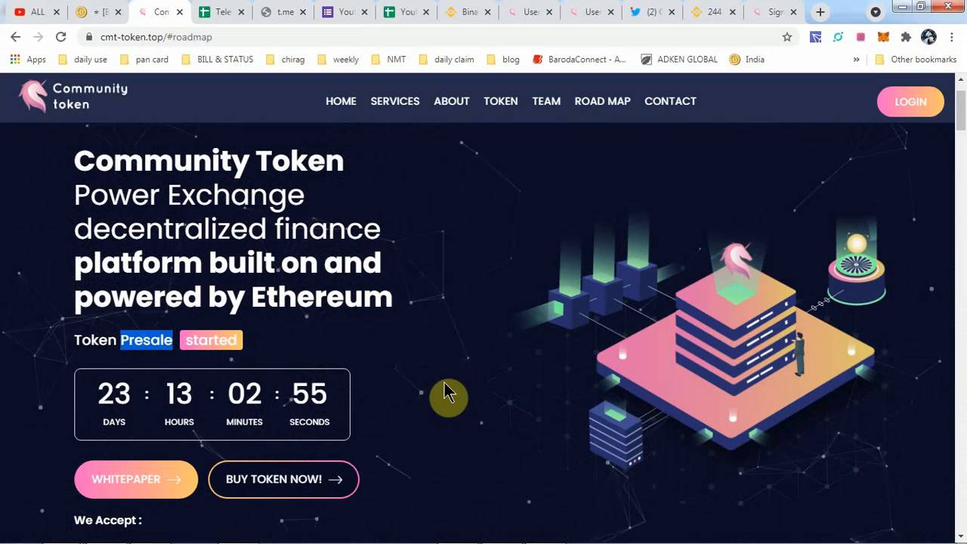
mouse_move(465, 343)
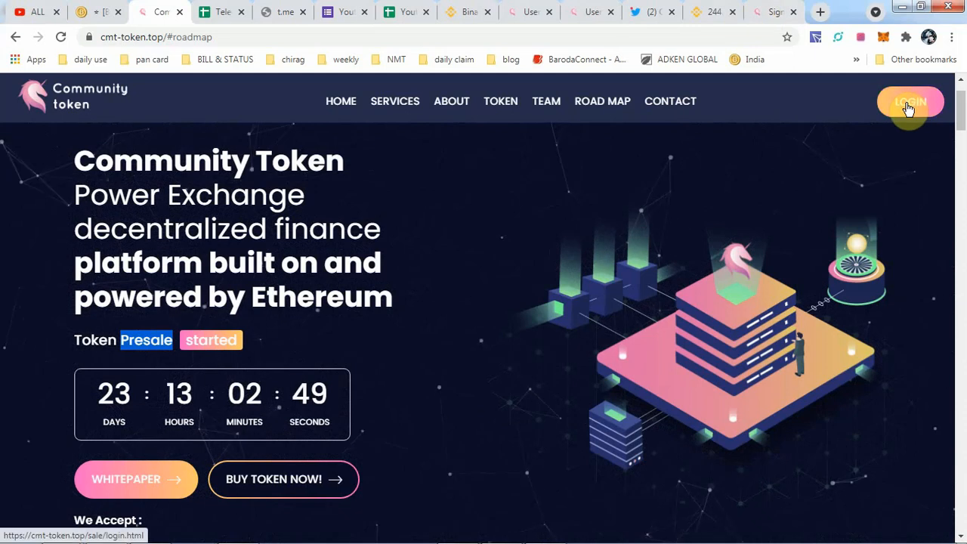
Step: Open the LOGIN sign-up form and click into its Login and Your Email fields
left_click(911, 101)
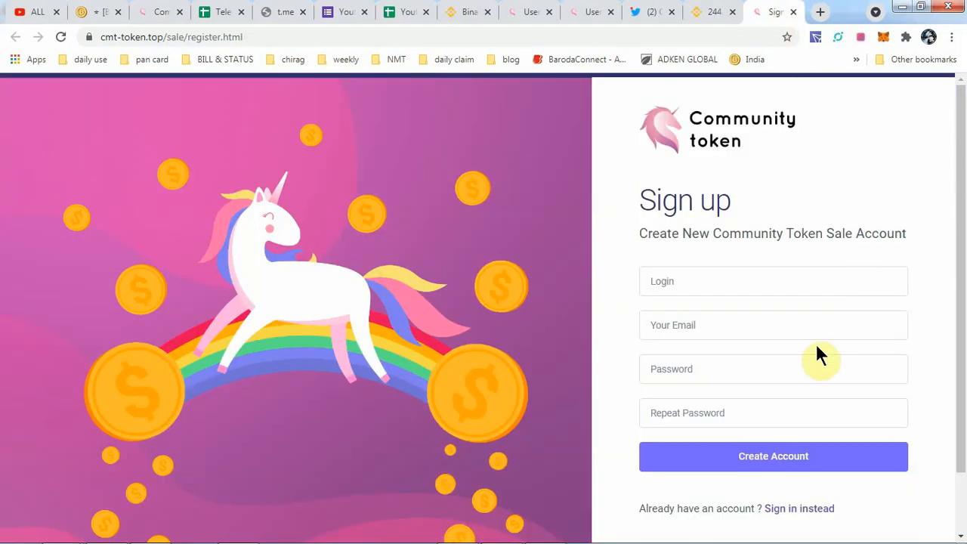
left_click(695, 281)
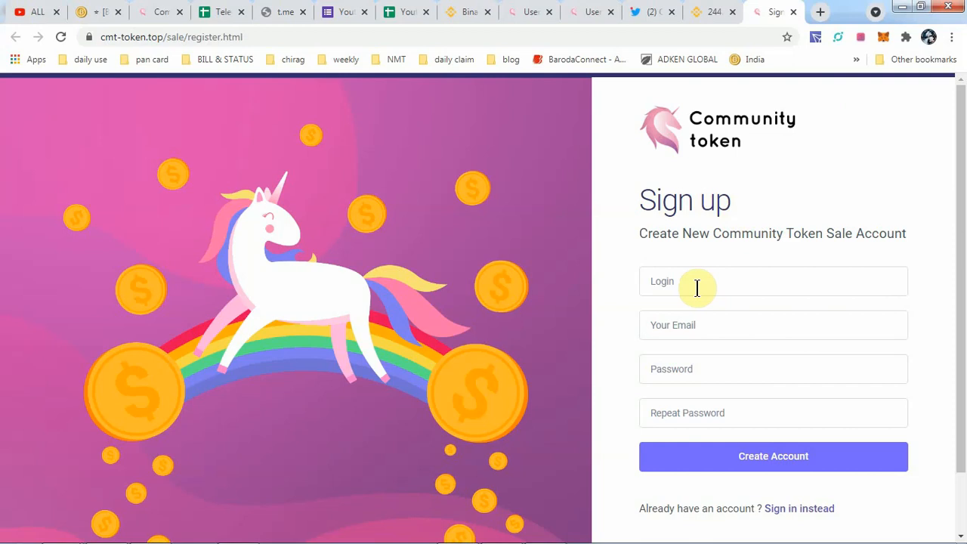
left_click(773, 456)
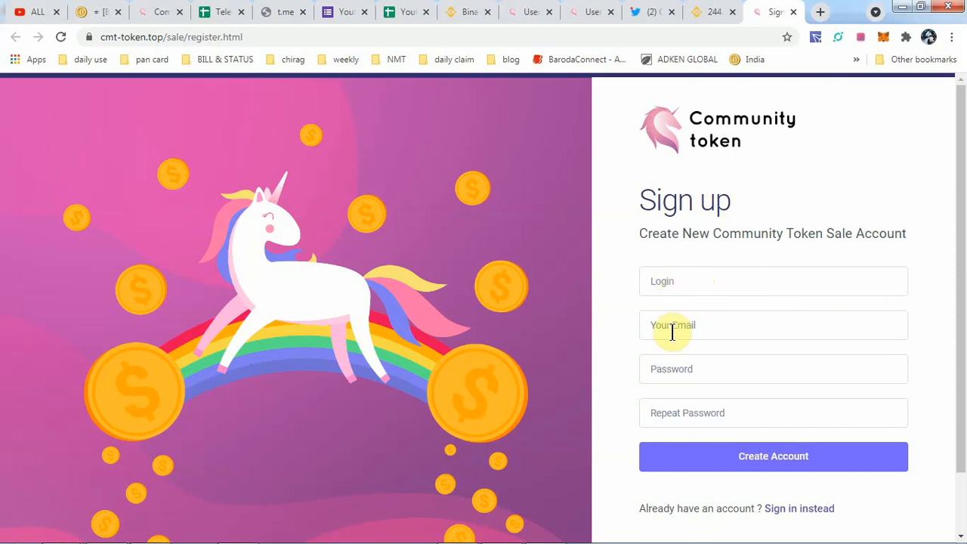
left_click(773, 369)
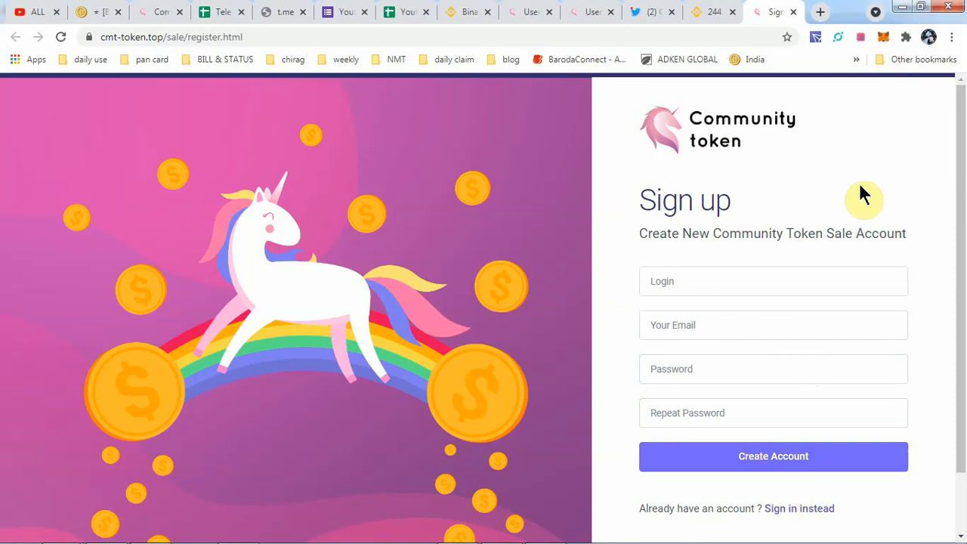
mouse_move(790, 514)
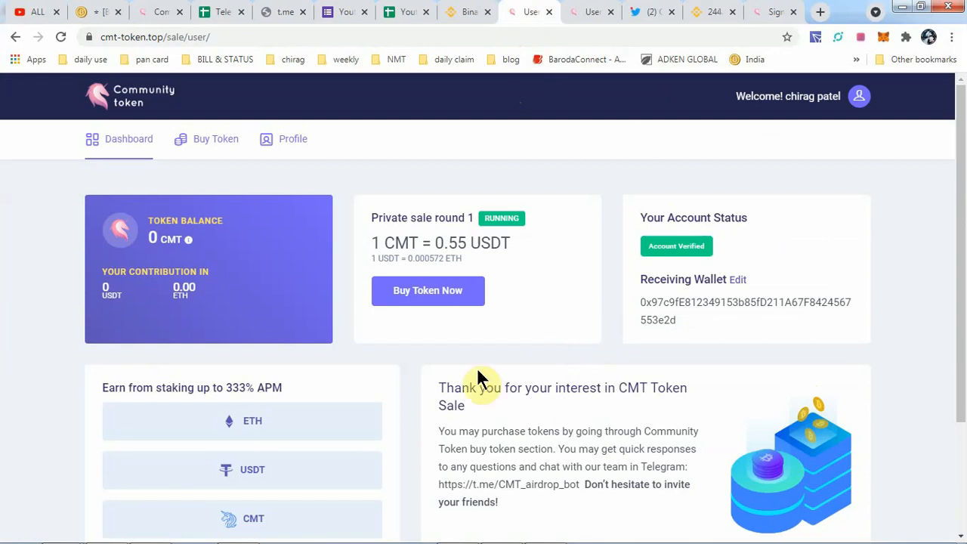
mouse_move(278, 231)
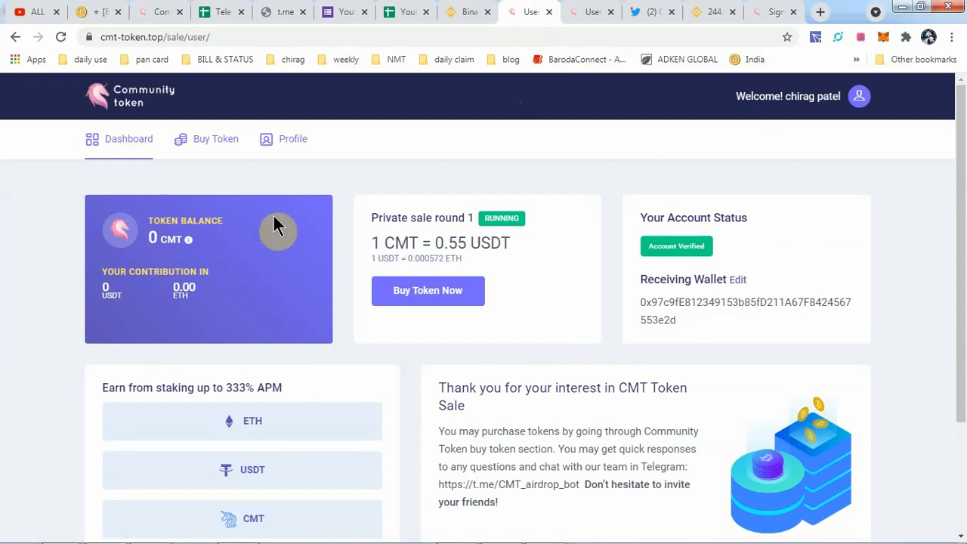
mouse_move(418, 373)
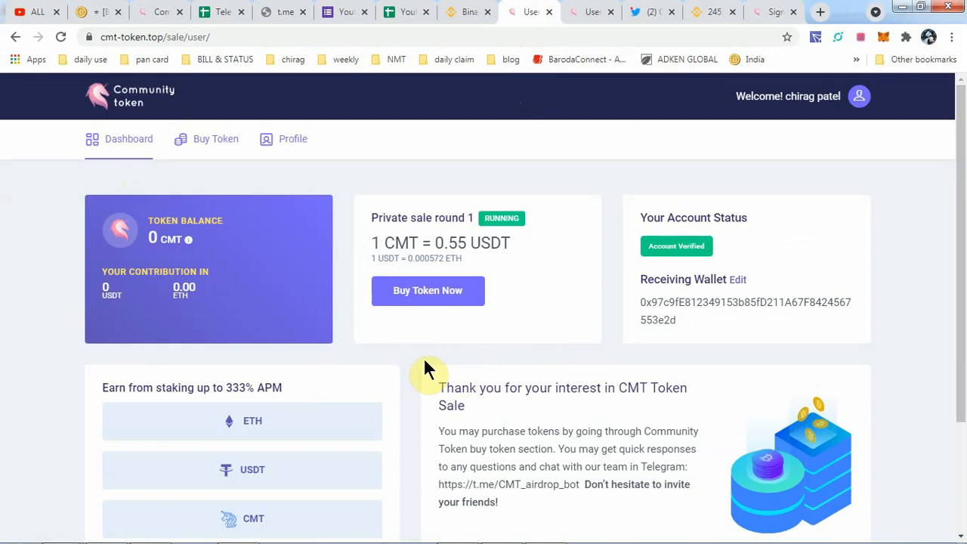
mouse_move(244, 317)
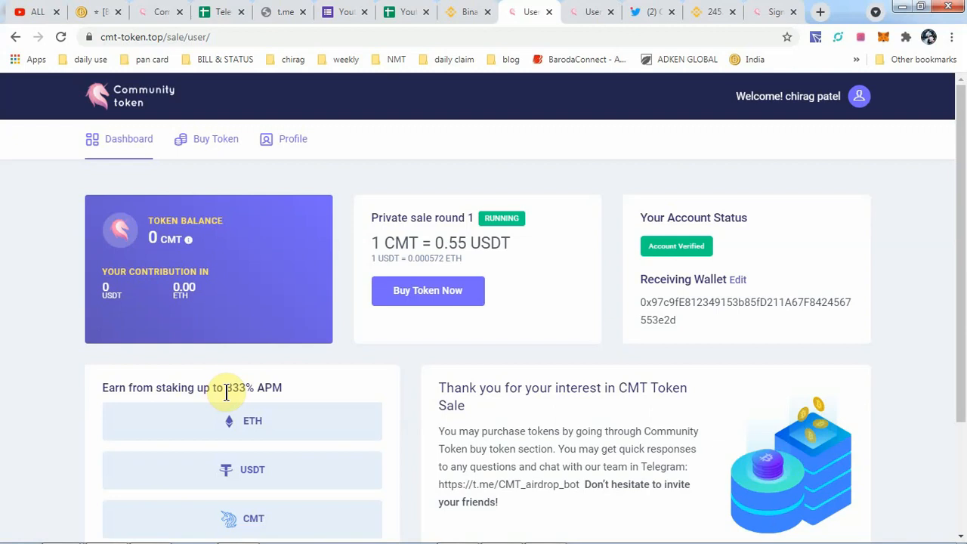
mouse_move(291, 416)
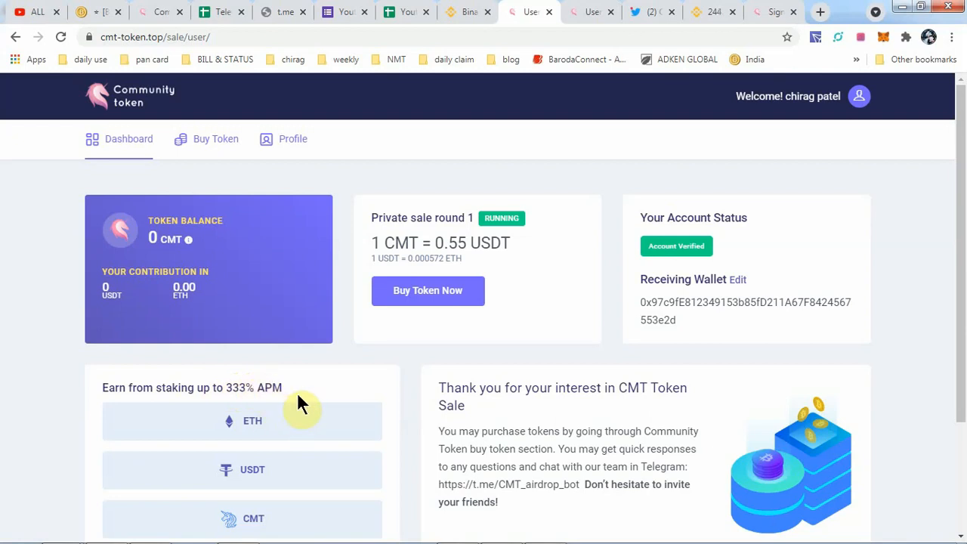
mouse_move(385, 389)
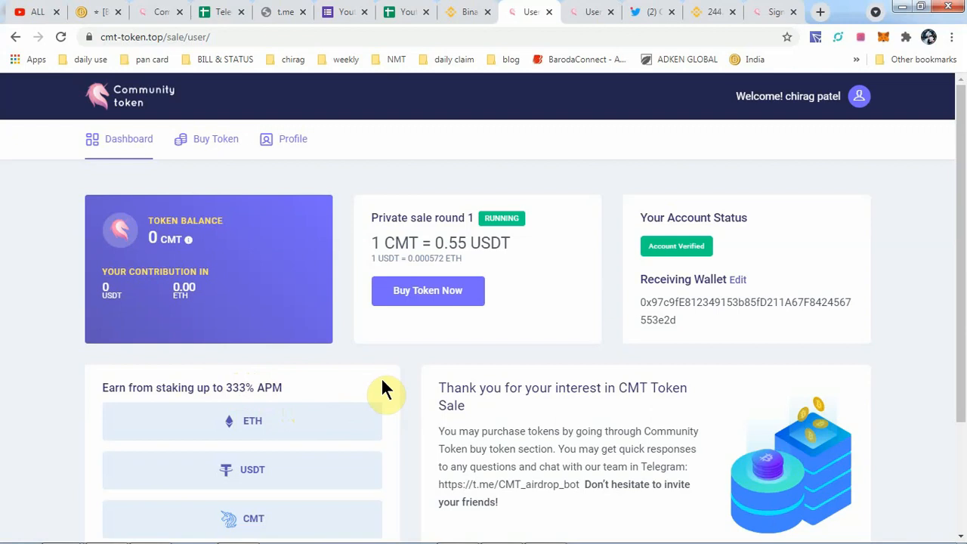
mouse_move(397, 395)
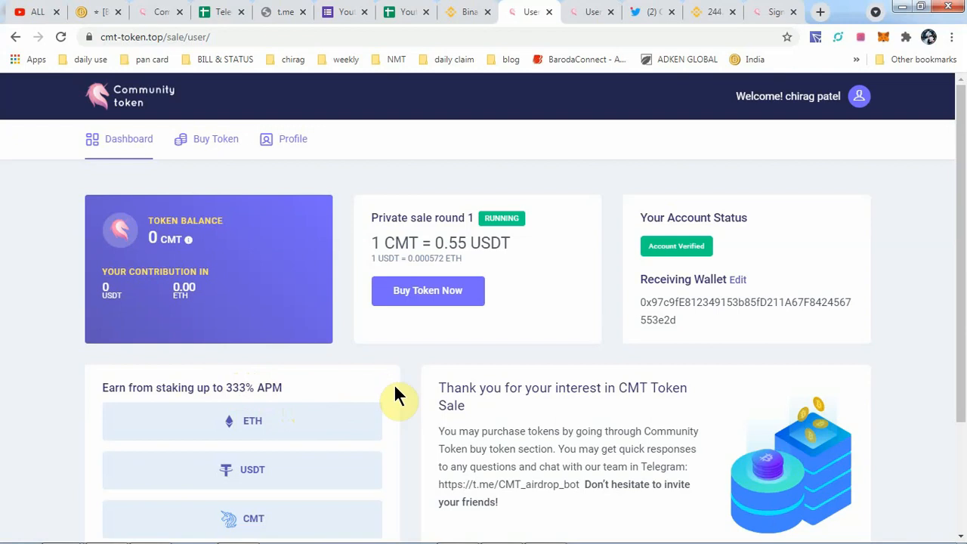
scroll("down", 3)
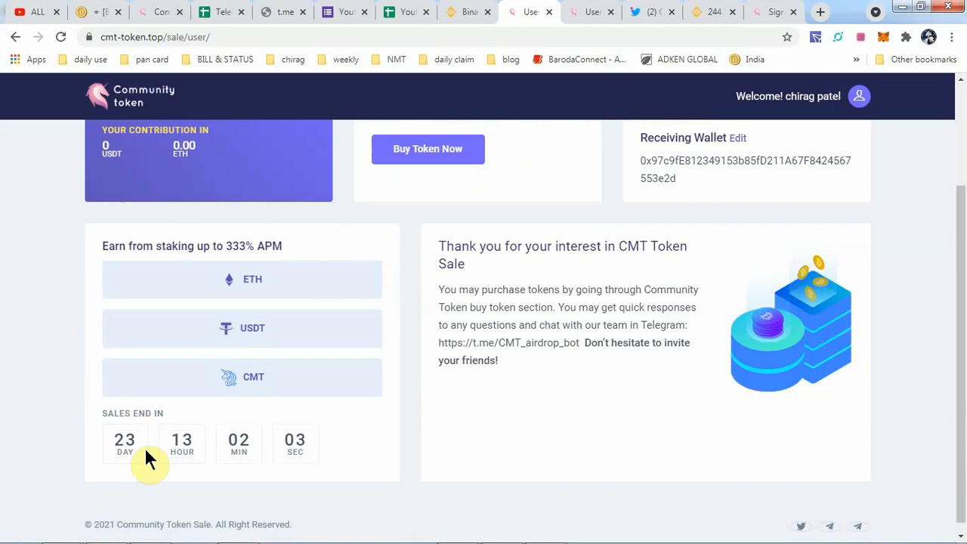
mouse_move(135, 472)
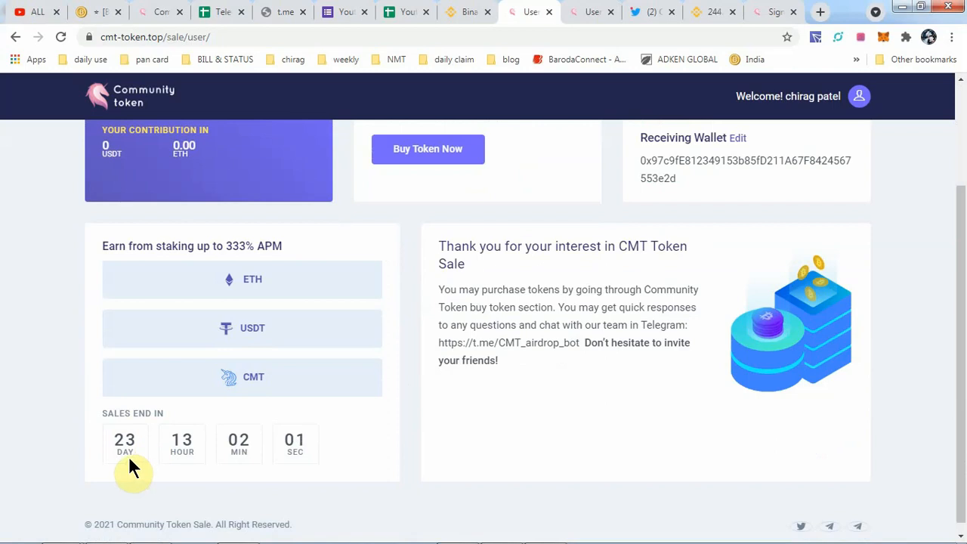
mouse_move(148, 461)
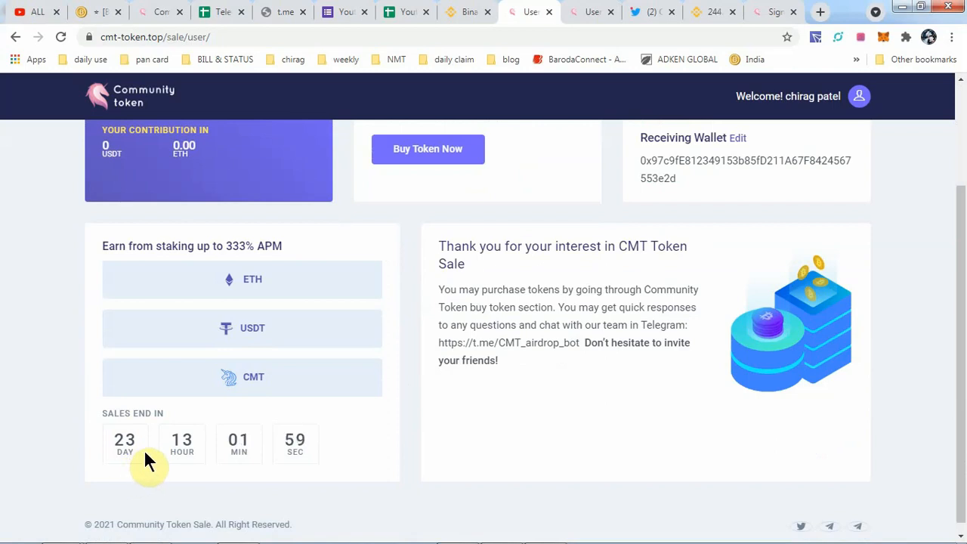
mouse_move(401, 469)
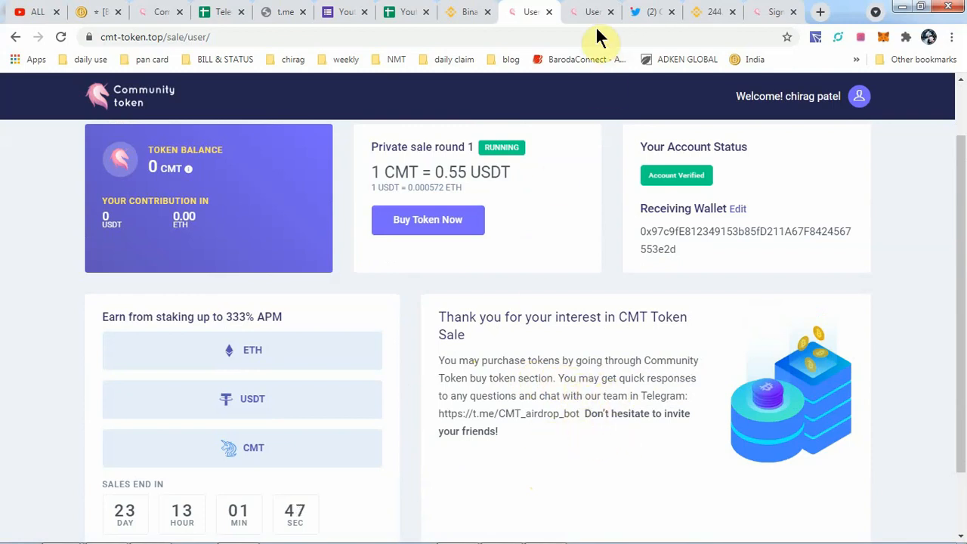
Step: On the Buy Token page, enter a purchase amount of 1000 CMT
left_click(428, 219)
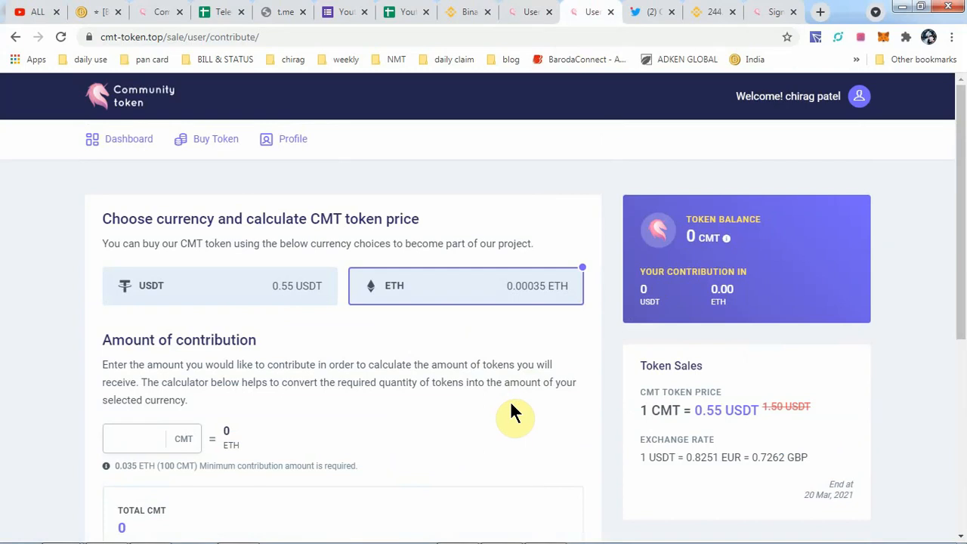
mouse_move(222, 244)
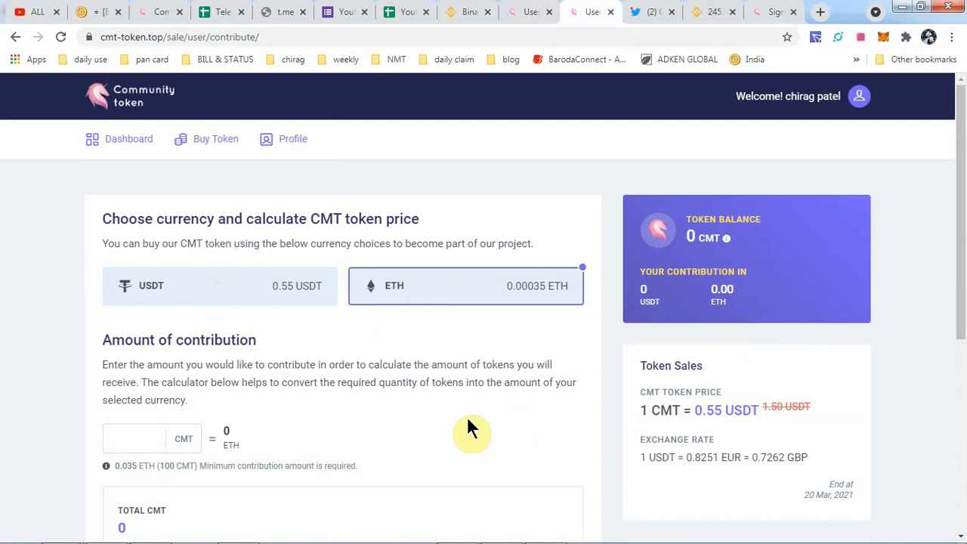
left_click(140, 438)
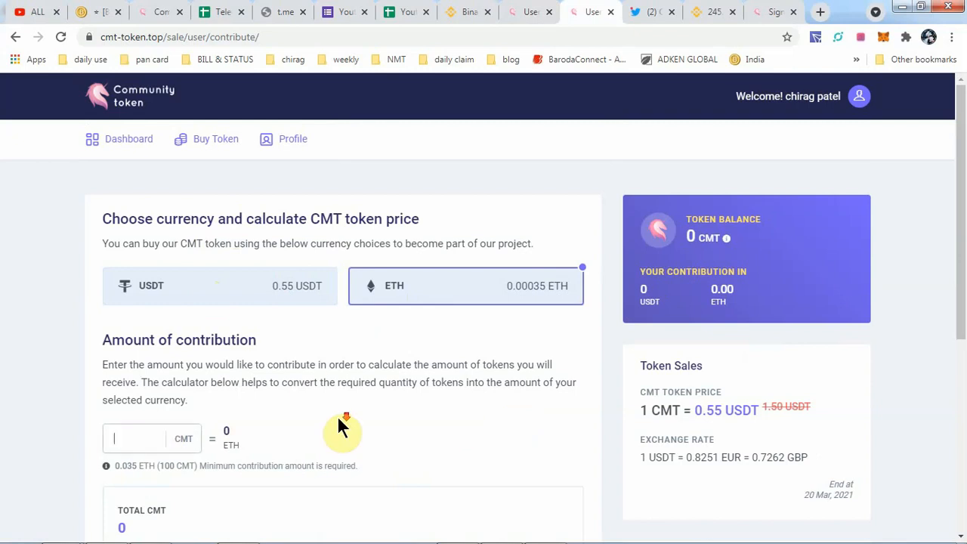
scroll("down", 3)
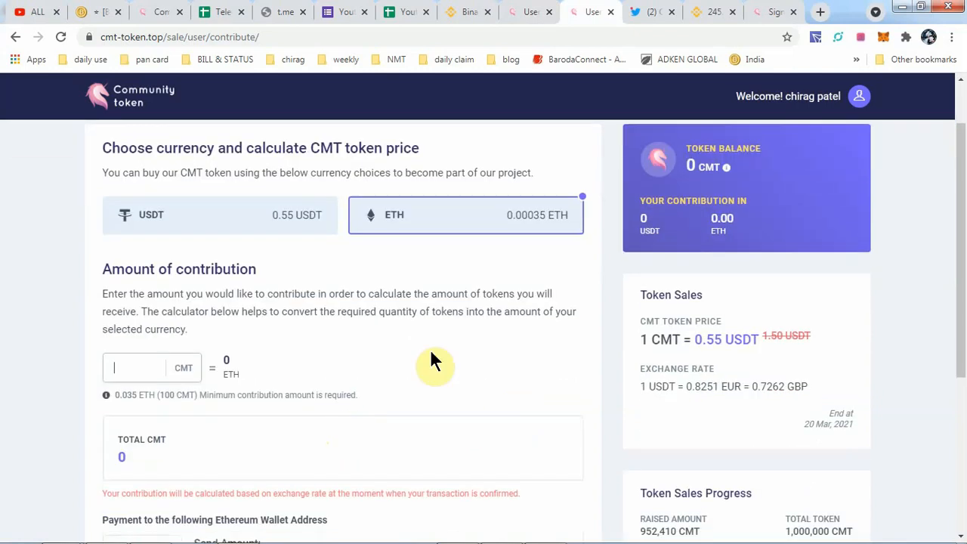
type("1000")
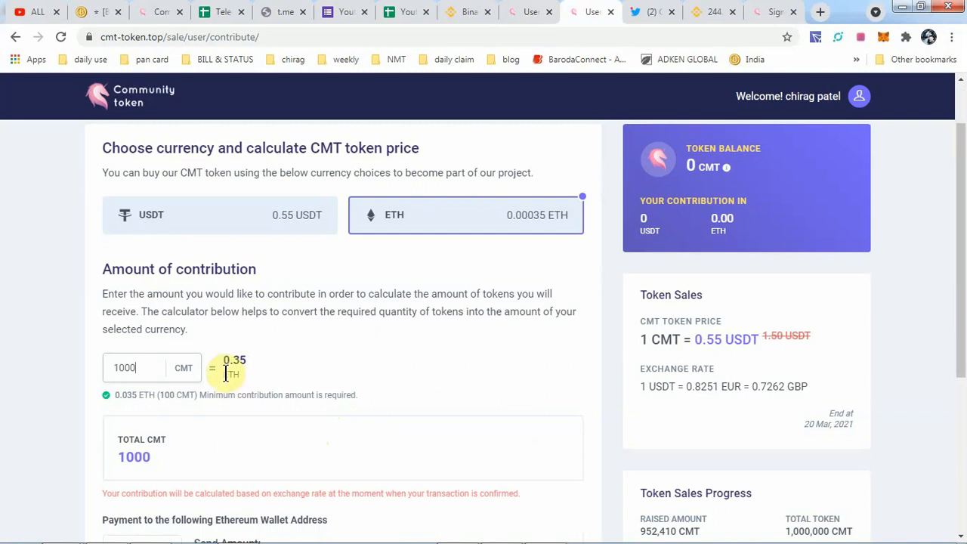
mouse_move(265, 377)
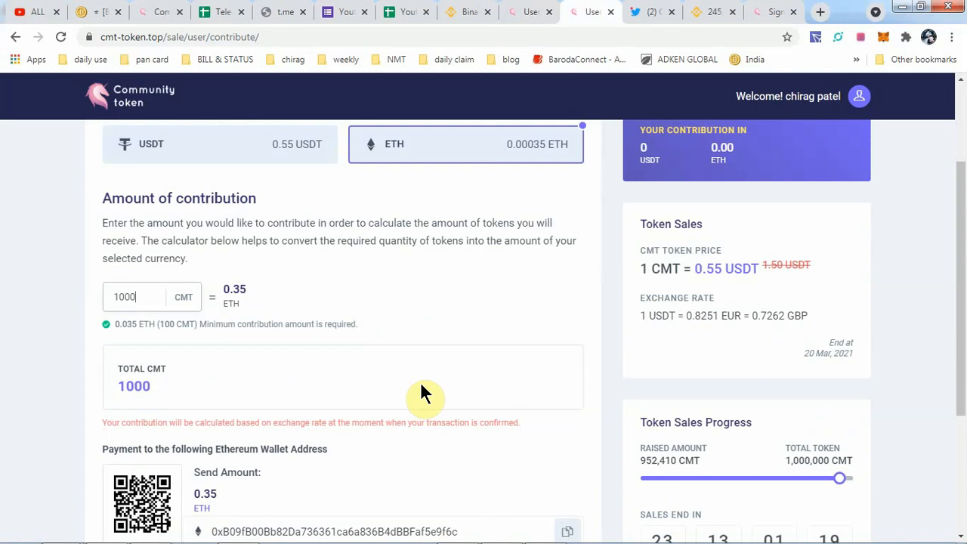
Step: Scroll down to the 0.35 ETH payment address and select the Token Sales Progress heading
scroll("down", 3)
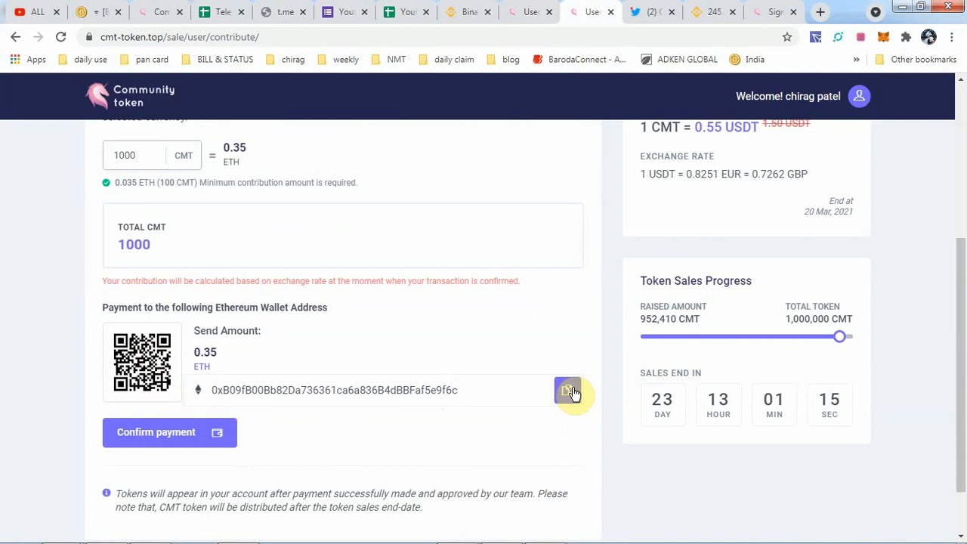
mouse_move(253, 368)
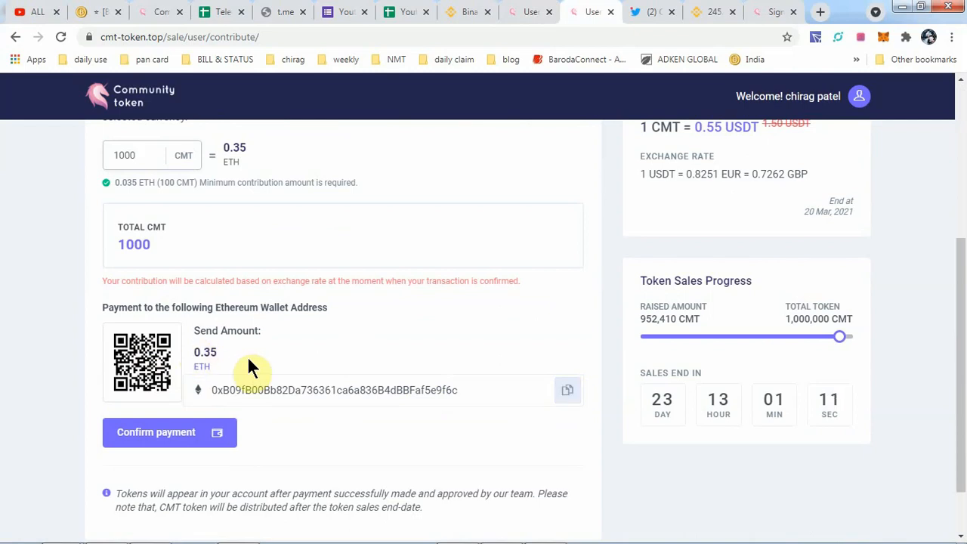
scroll("down", 3)
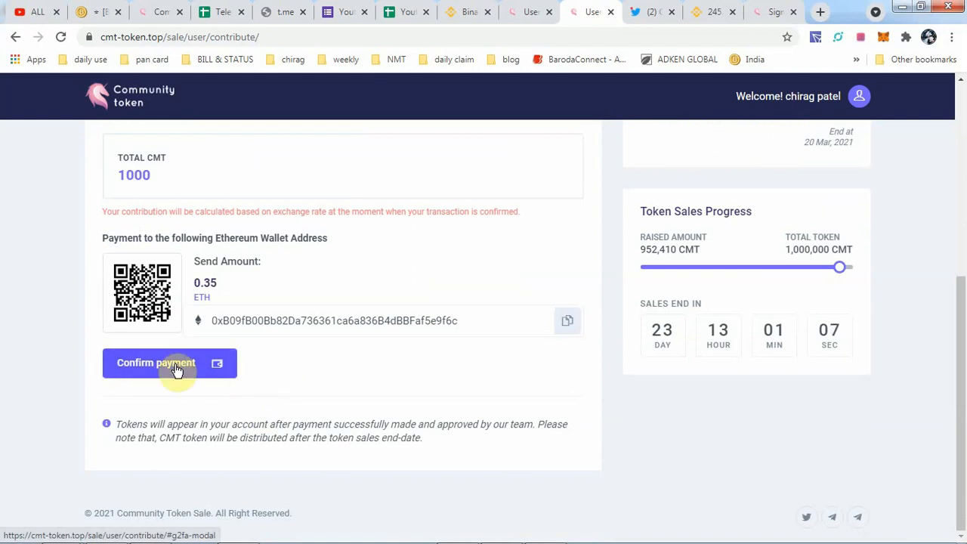
mouse_move(345, 382)
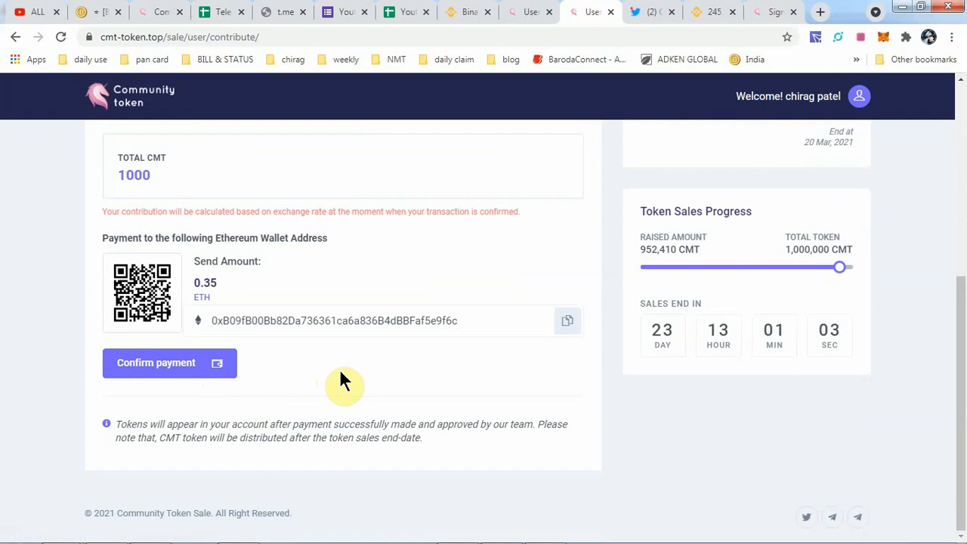
mouse_move(211, 431)
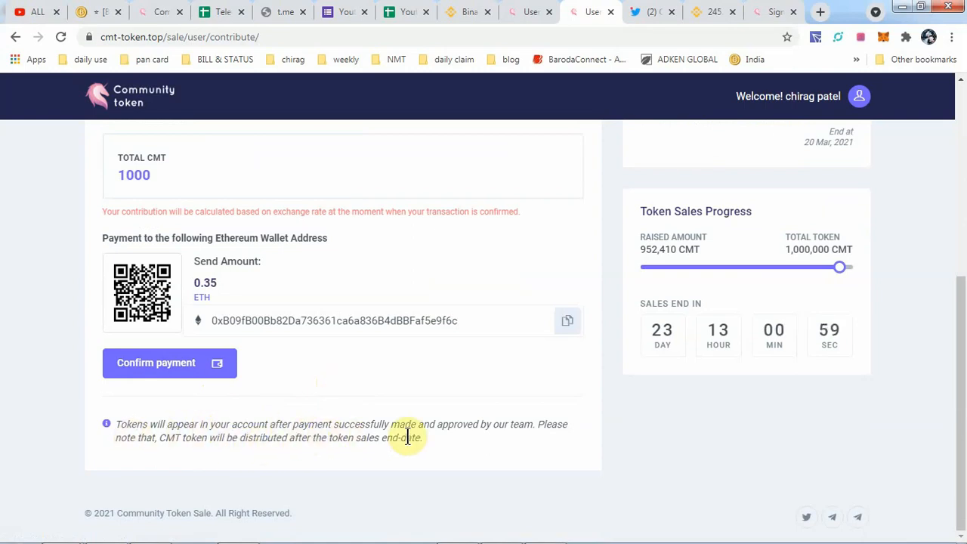
mouse_move(565, 446)
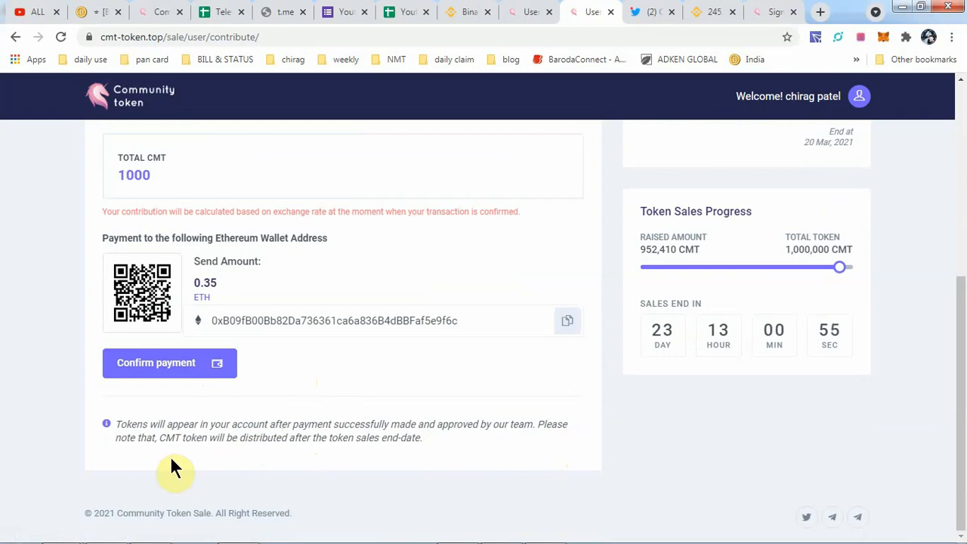
mouse_move(355, 462)
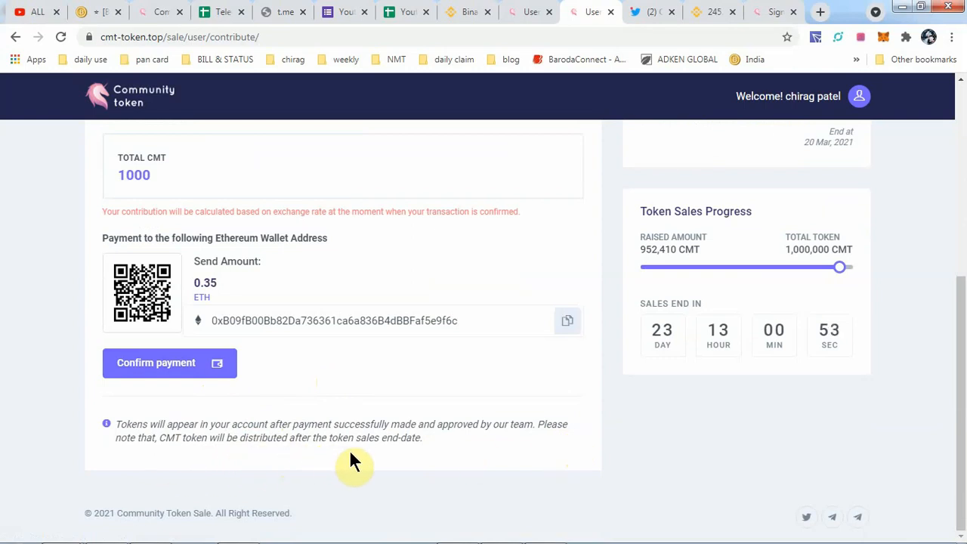
mouse_move(166, 444)
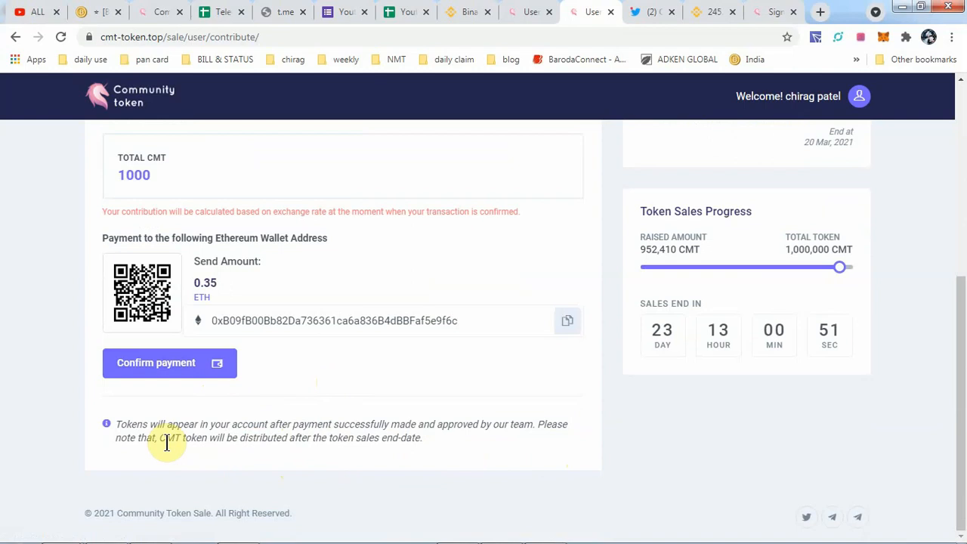
left_click_drag(166, 437, 422, 437)
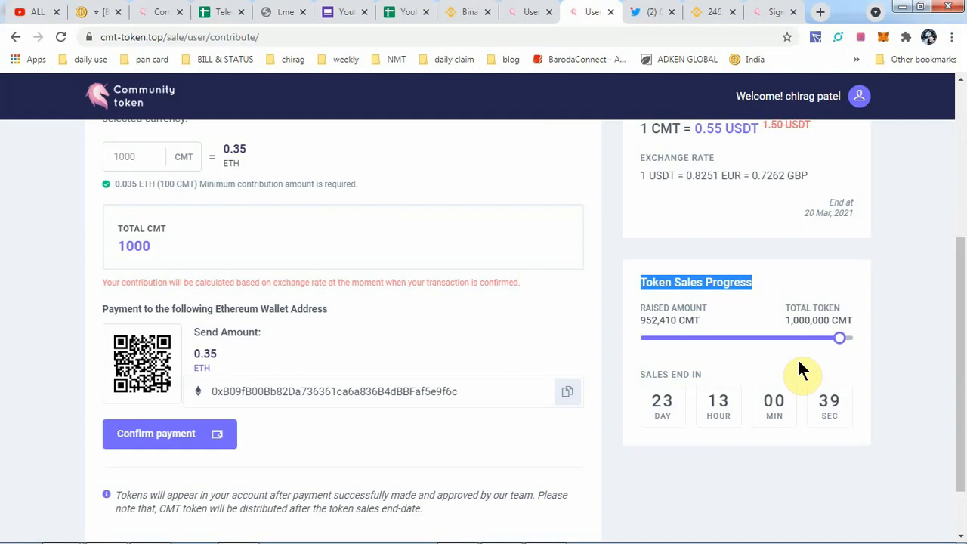
mouse_move(667, 344)
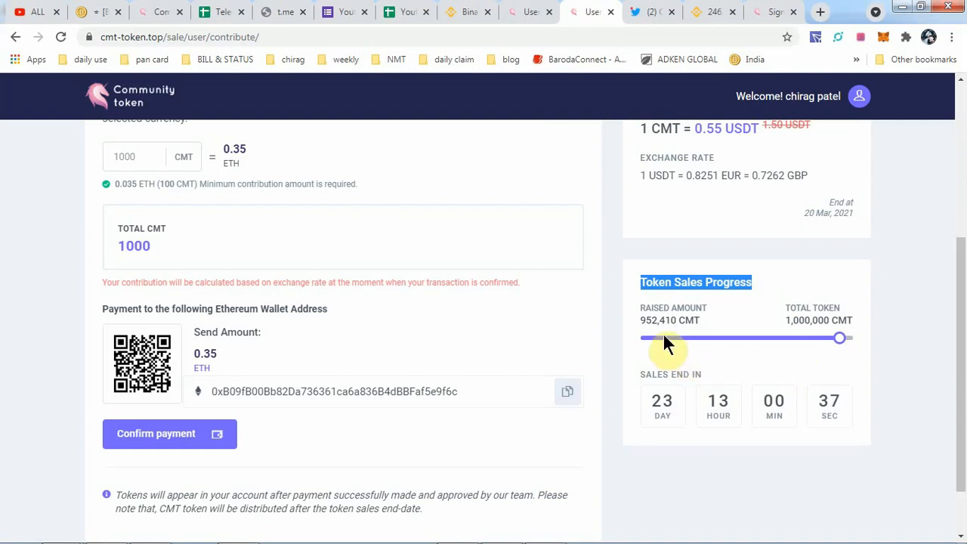
mouse_move(802, 336)
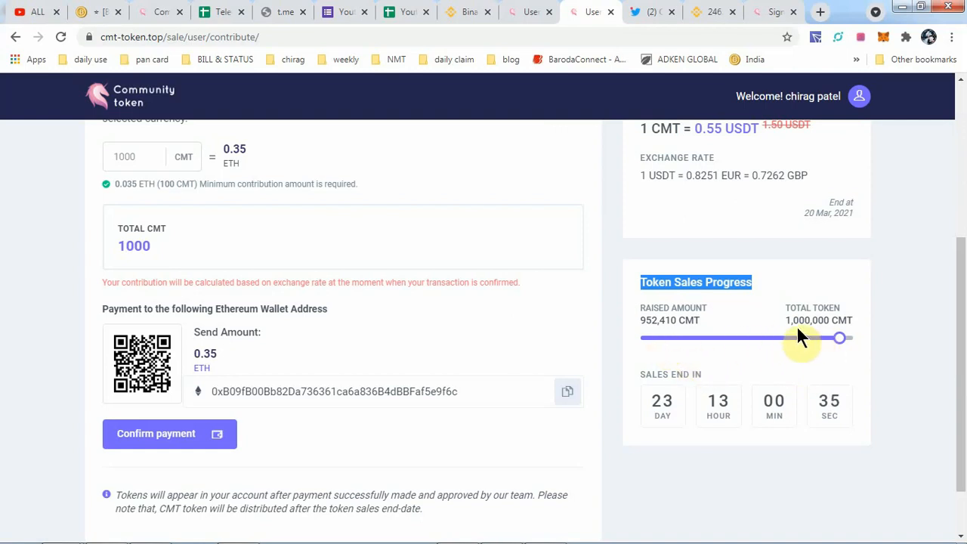
mouse_move(651, 355)
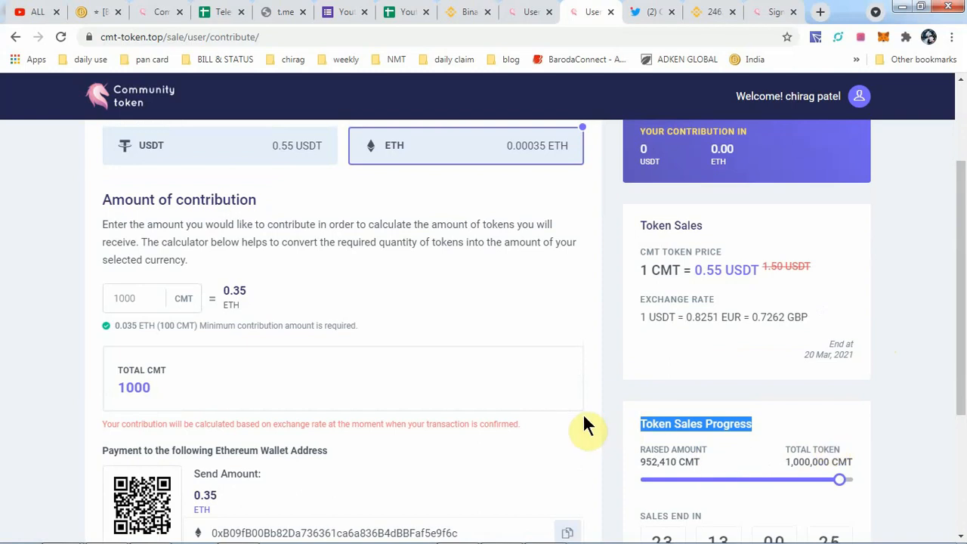
mouse_move(688, 280)
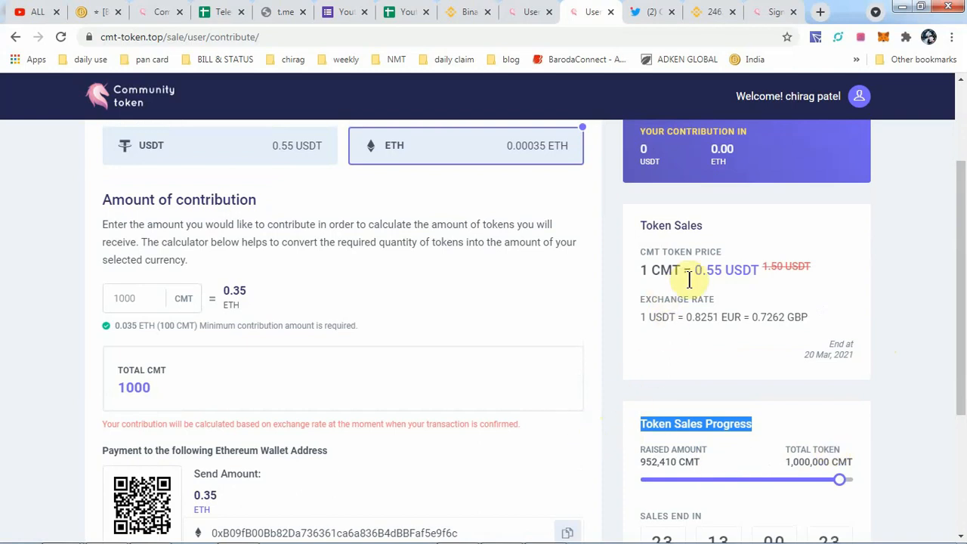
mouse_move(740, 293)
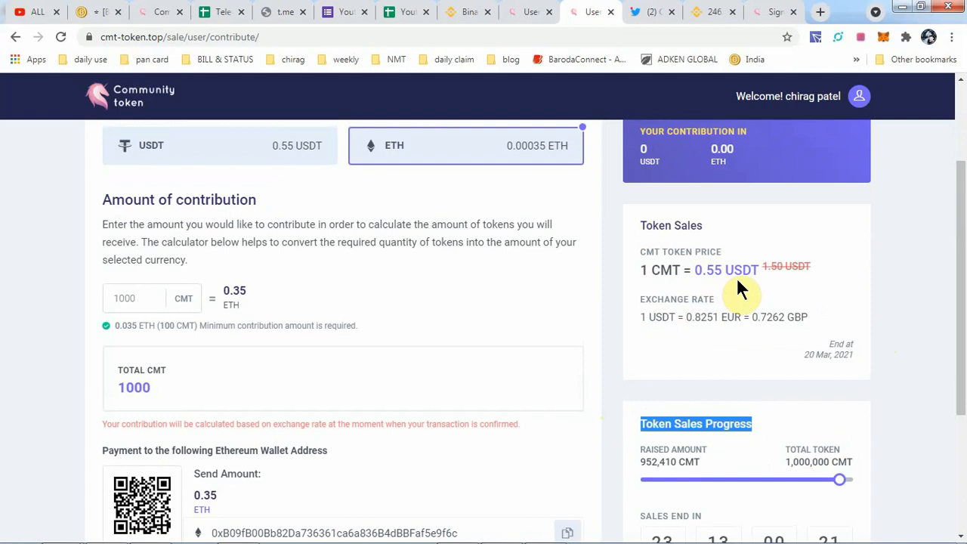
mouse_move(769, 369)
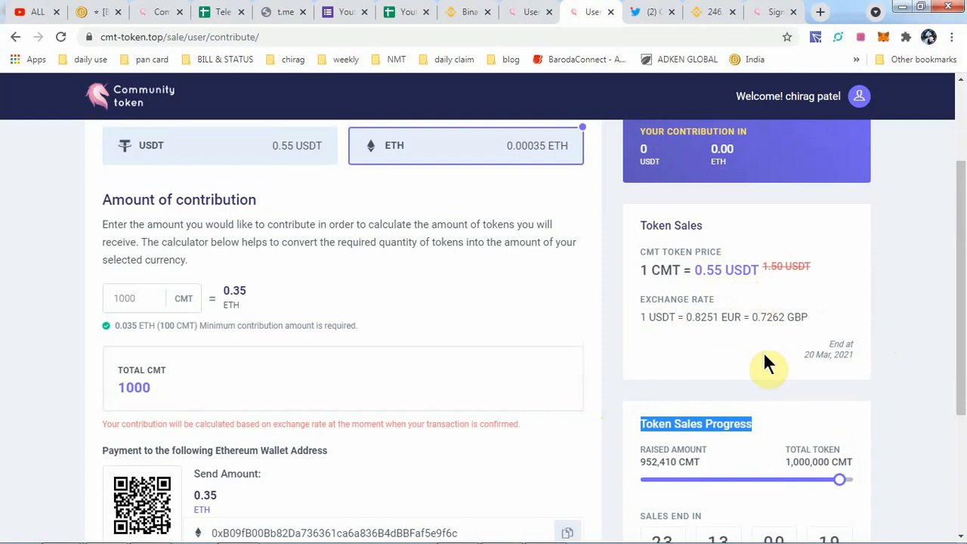
mouse_move(688, 355)
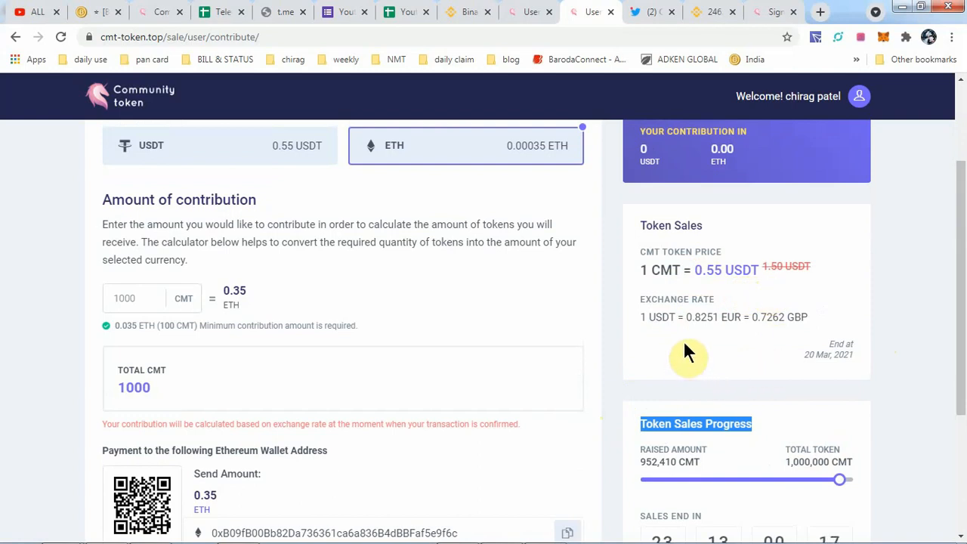
mouse_move(695, 333)
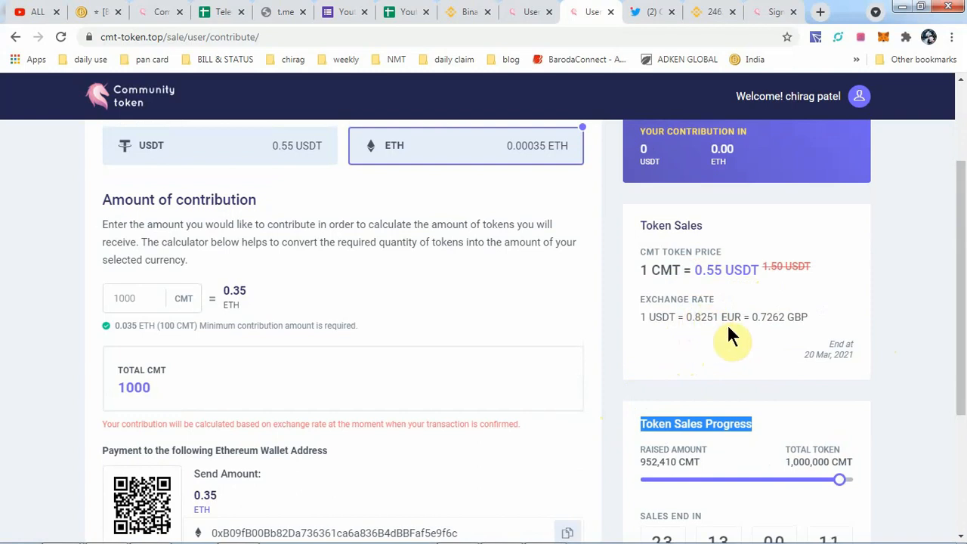
mouse_move(808, 339)
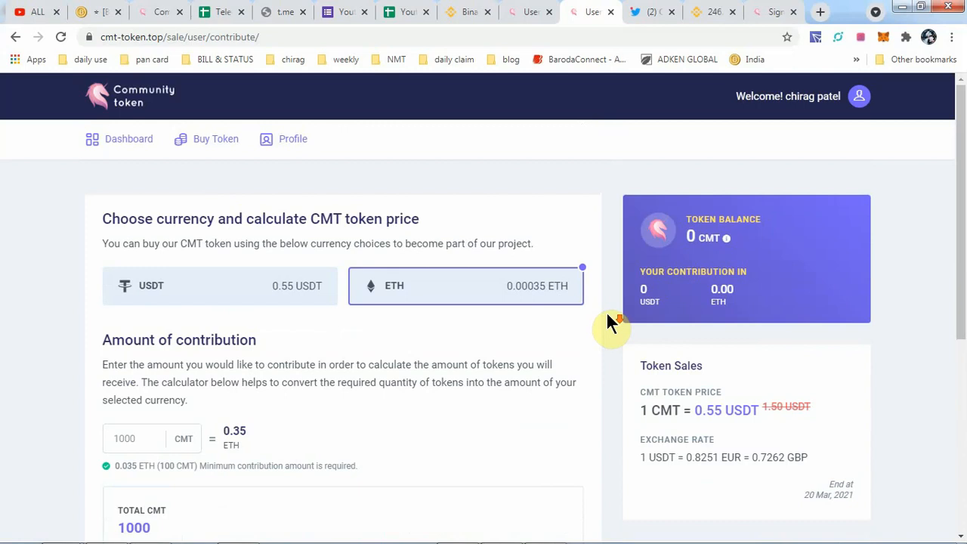
scroll("down", 3)
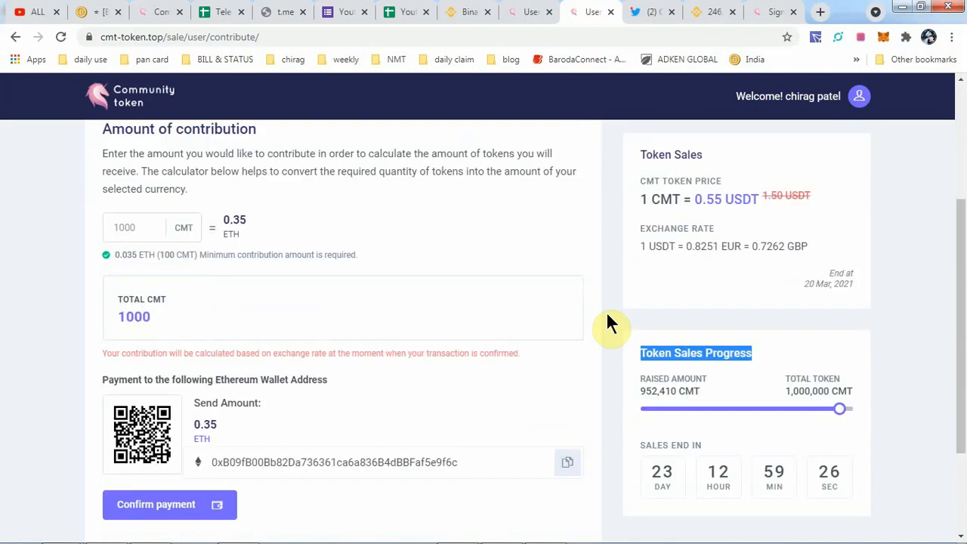
mouse_move(650, 11)
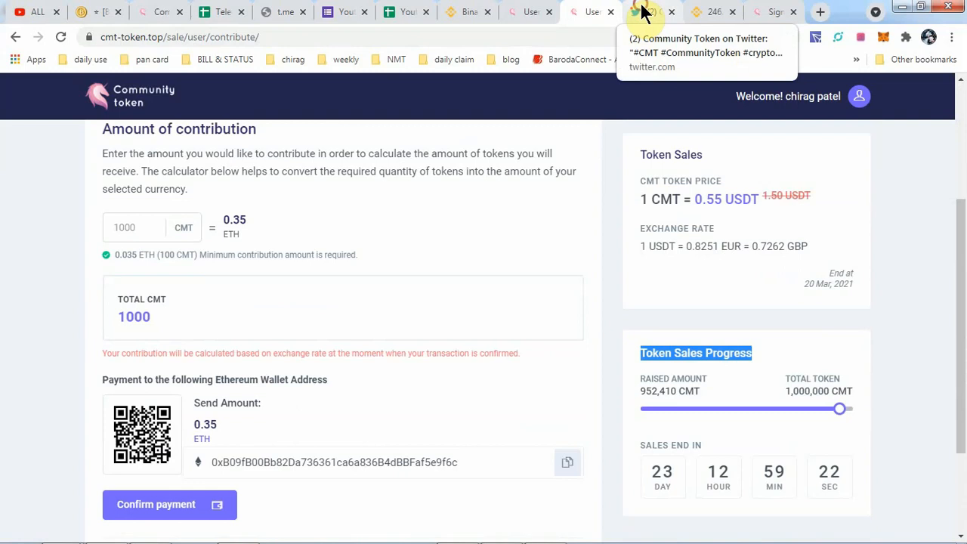
Step: View the staking promo tweet, then open My Profile from the site's account menu
left_click(650, 12)
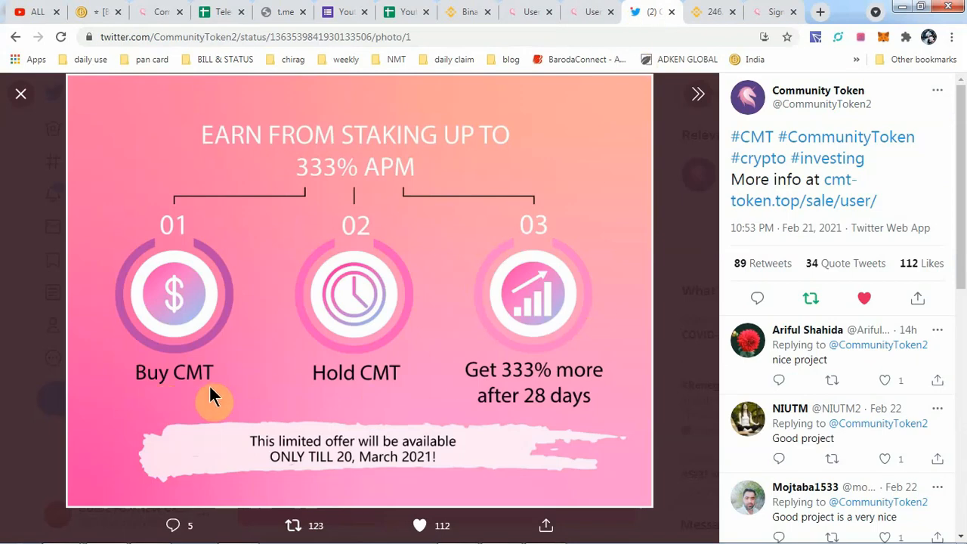
mouse_move(465, 273)
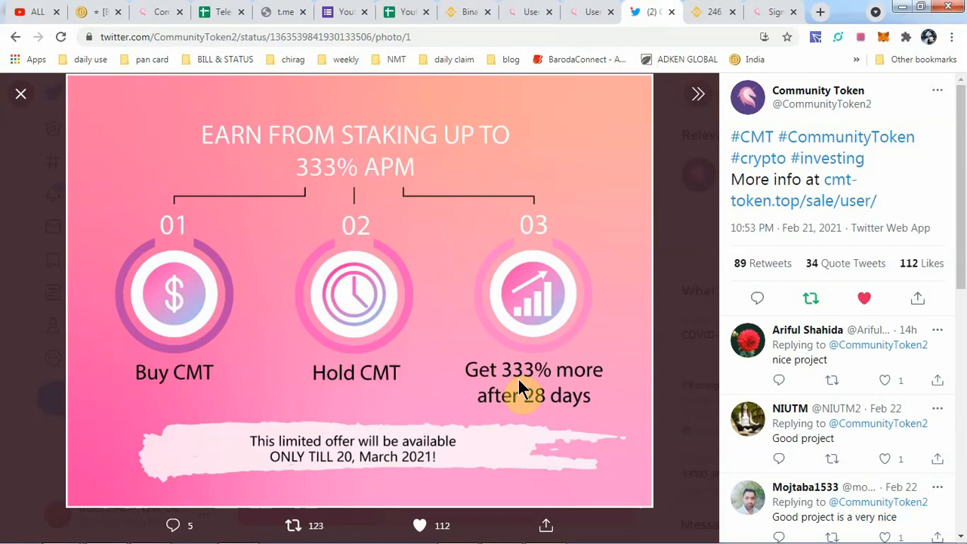
mouse_move(519, 421)
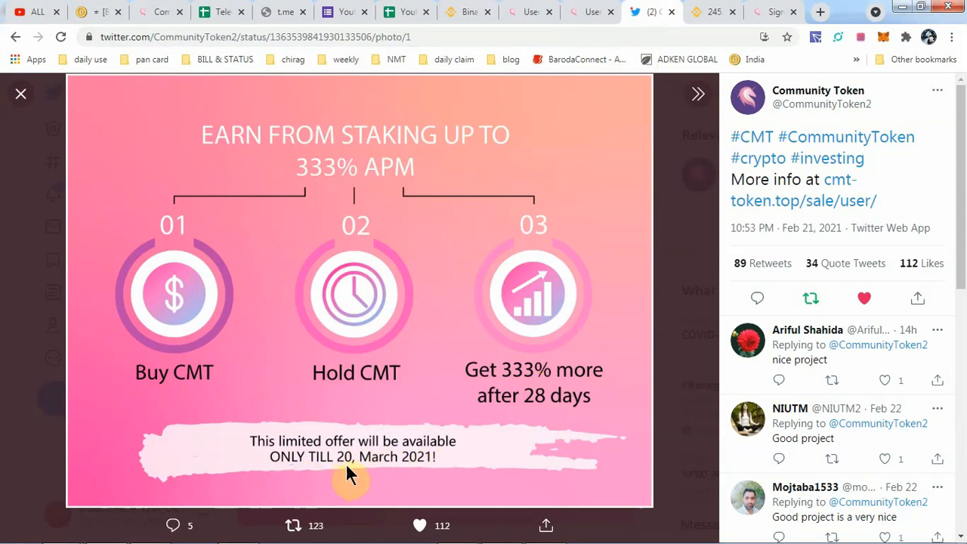
mouse_move(508, 459)
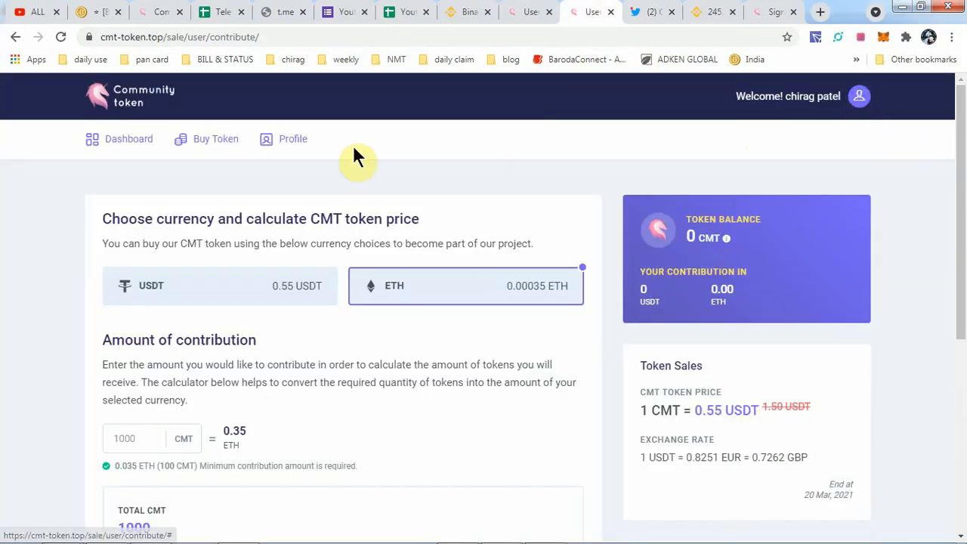
left_click(860, 96)
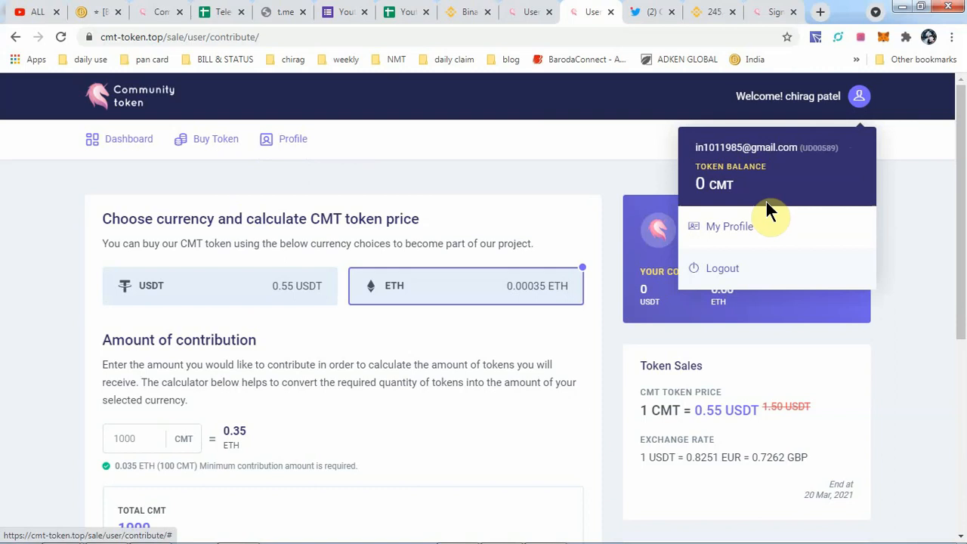
left_click(729, 226)
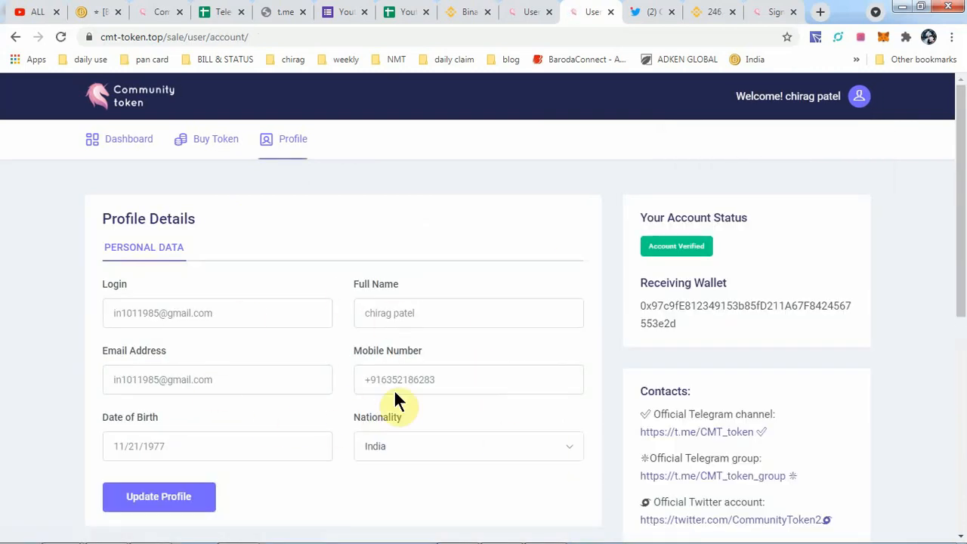
scroll("down", 3)
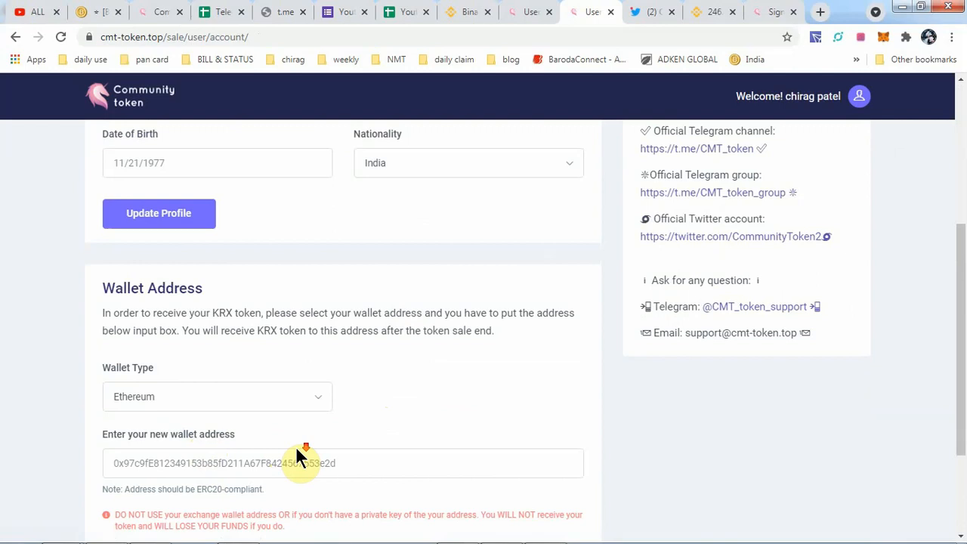
scroll("down", 3)
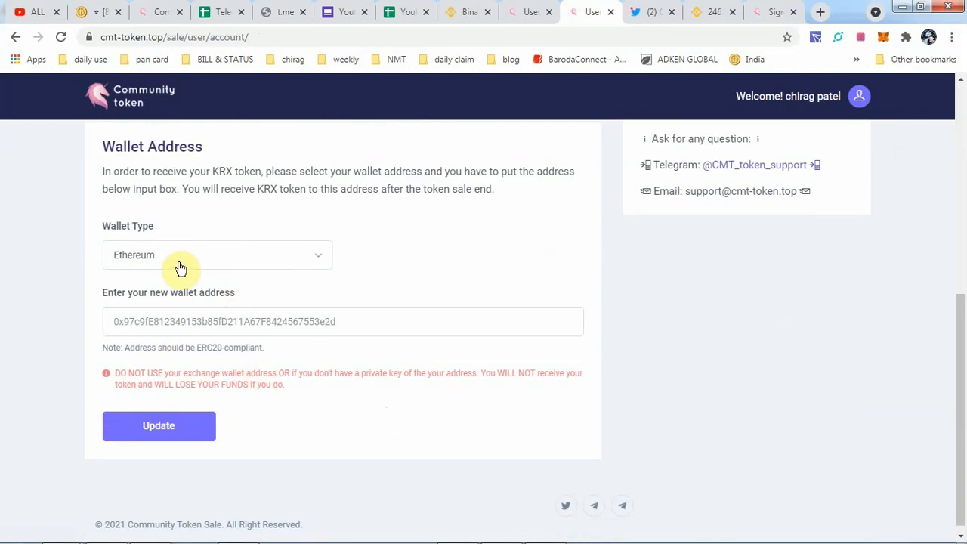
mouse_move(375, 435)
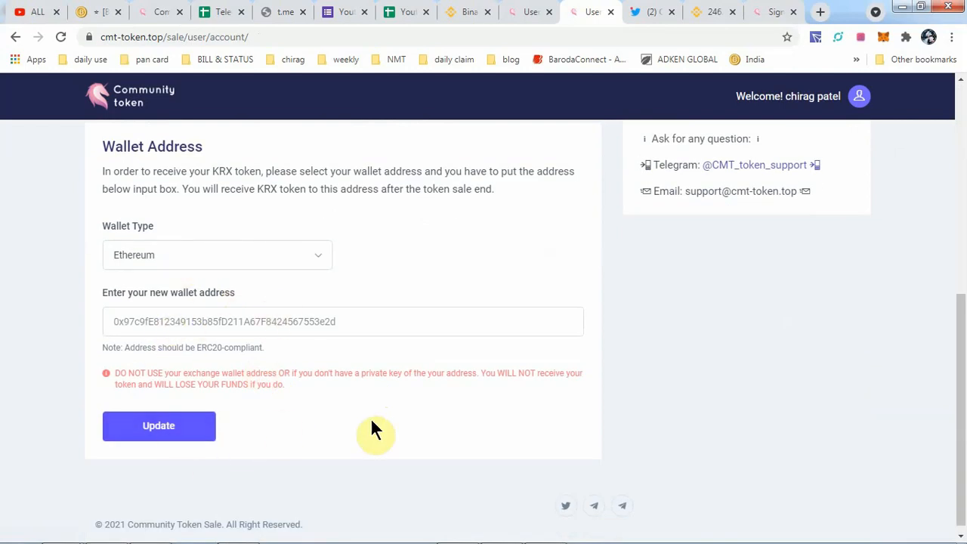
mouse_move(507, 491)
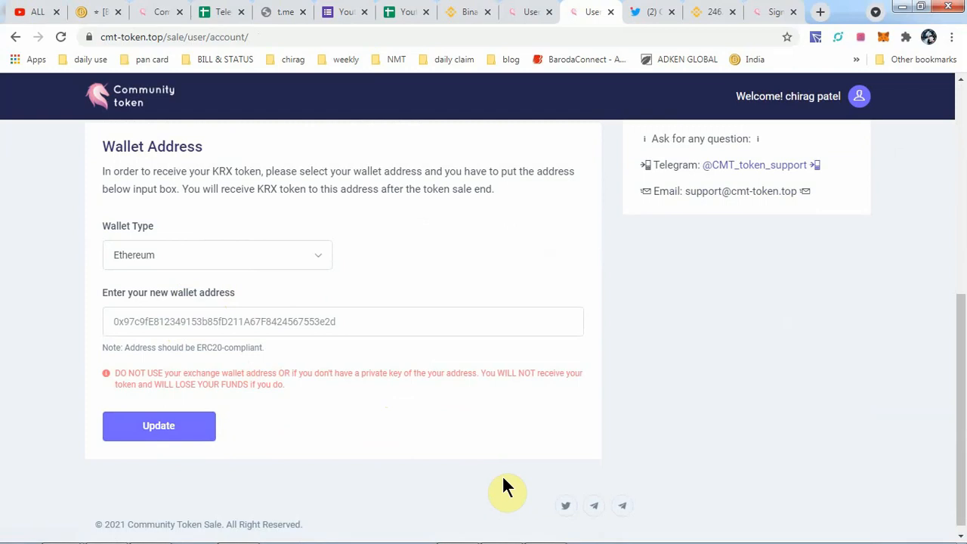
scroll("up", 3)
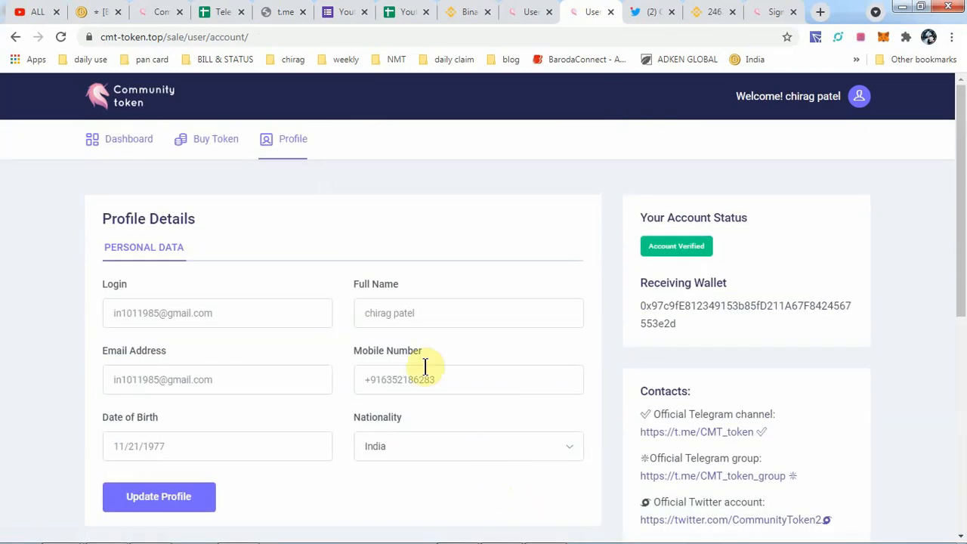
mouse_move(278, 253)
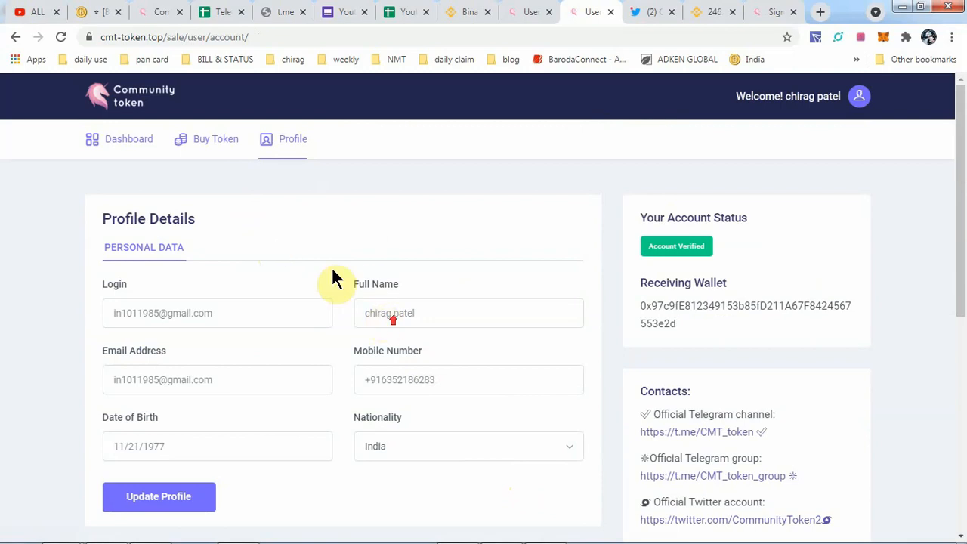
scroll("down", 3)
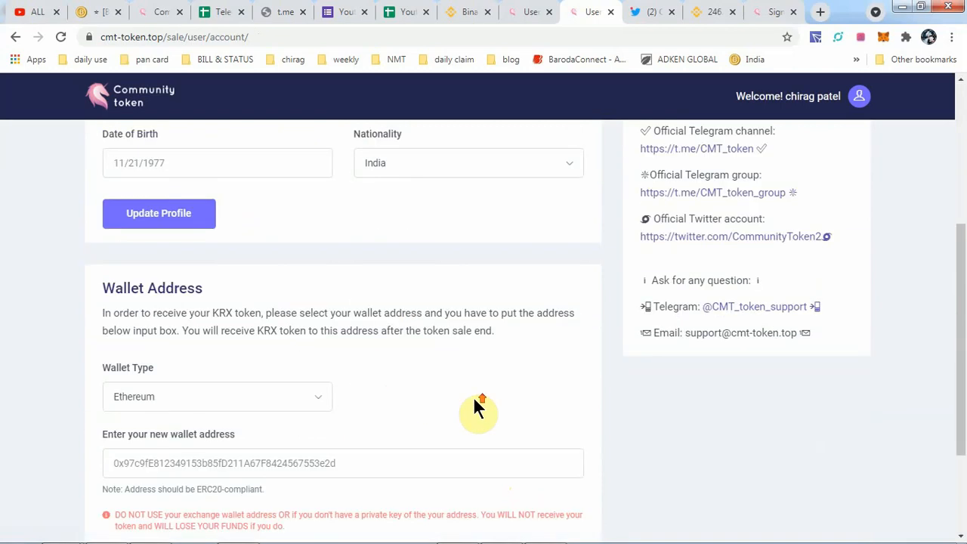
scroll("up", 3)
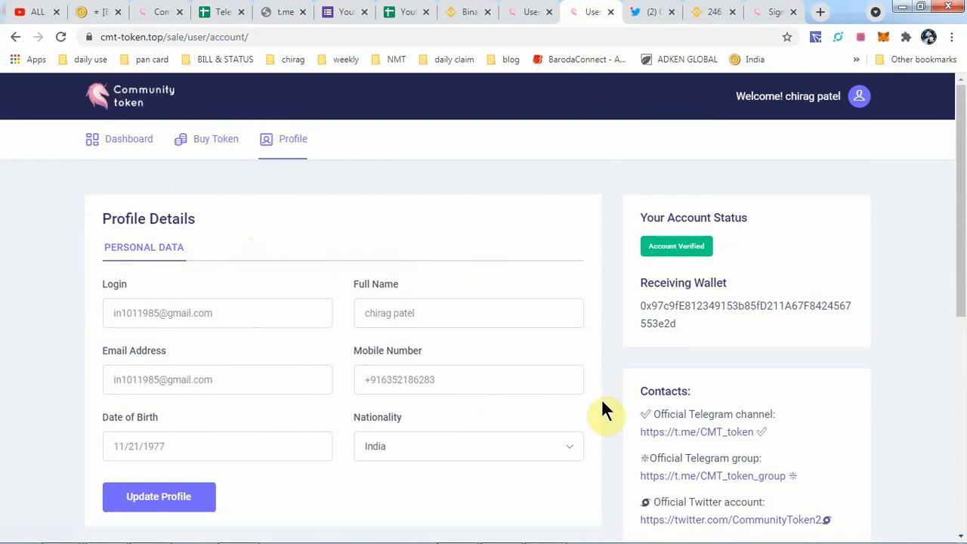
mouse_move(605, 424)
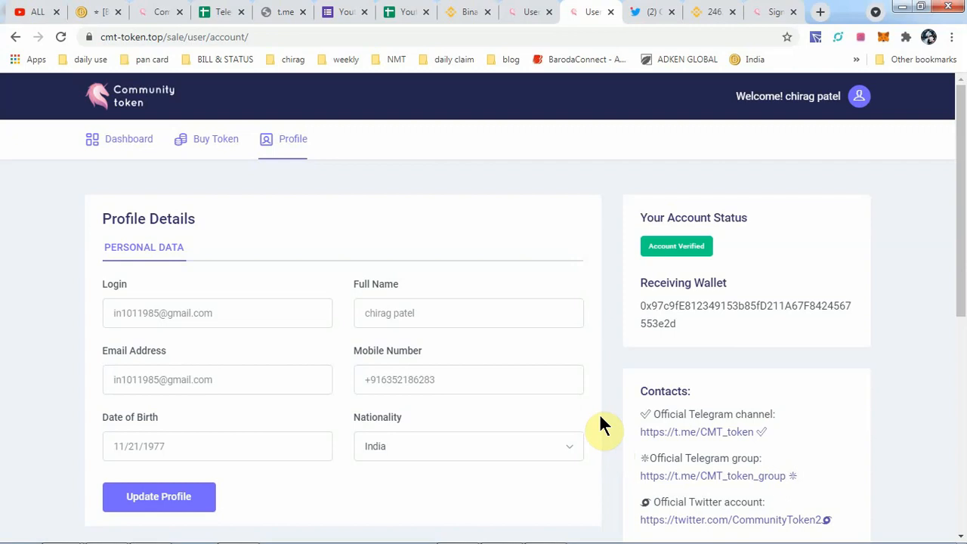
mouse_move(450, 235)
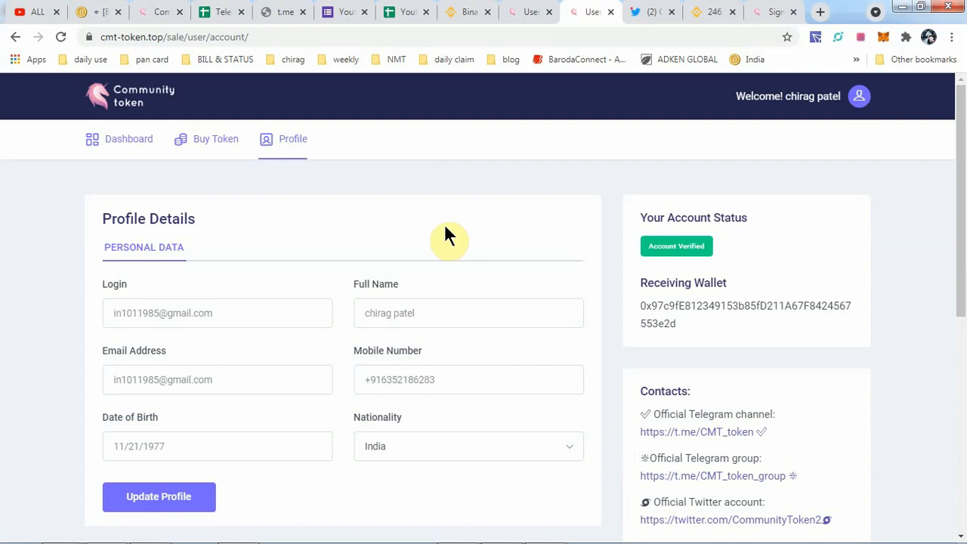